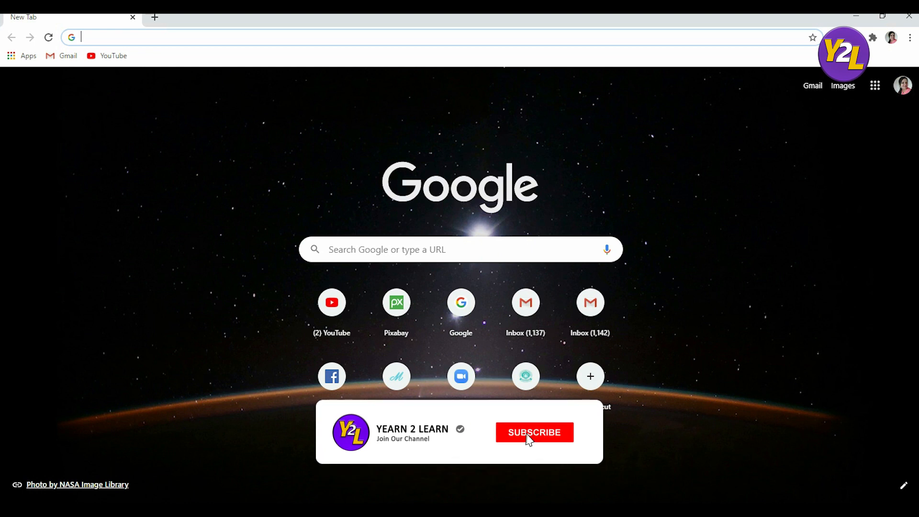
- Show the Google apps list on Chrome's new tab page to reach Meet
left_click(534, 431)
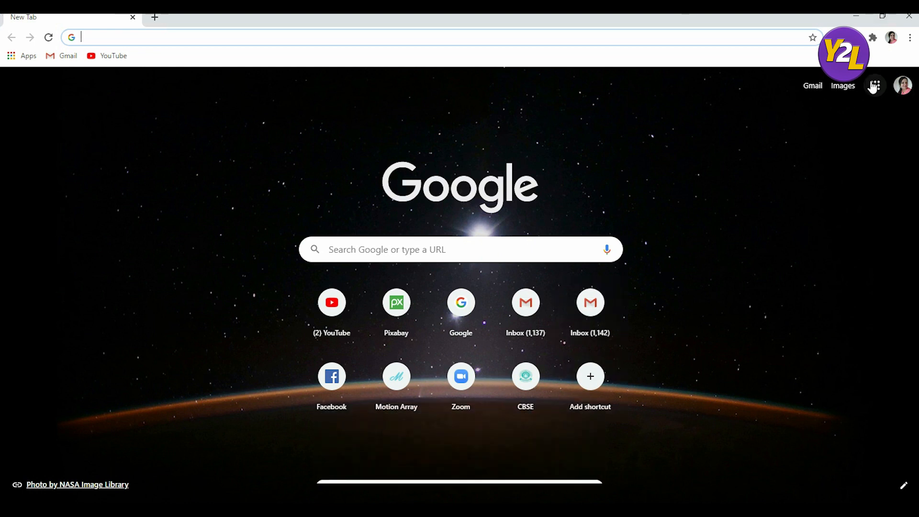
left_click(875, 85)
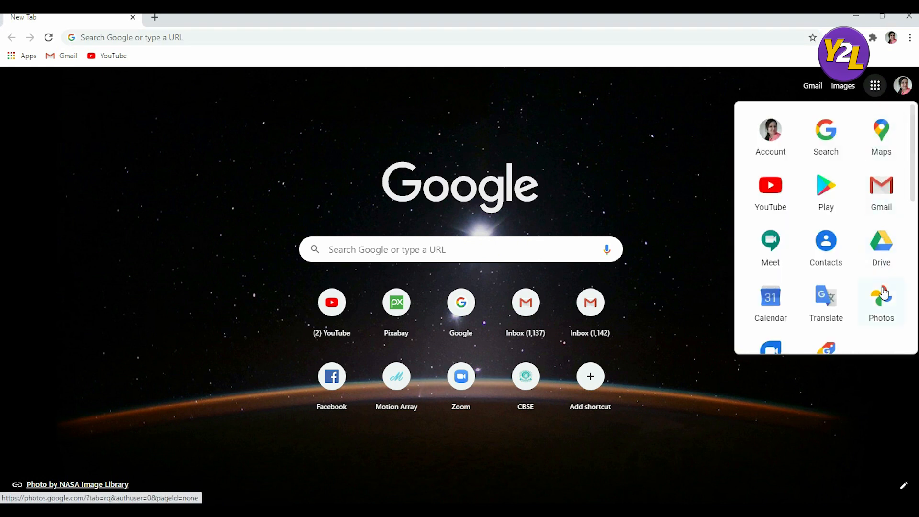
scroll("down", 3)
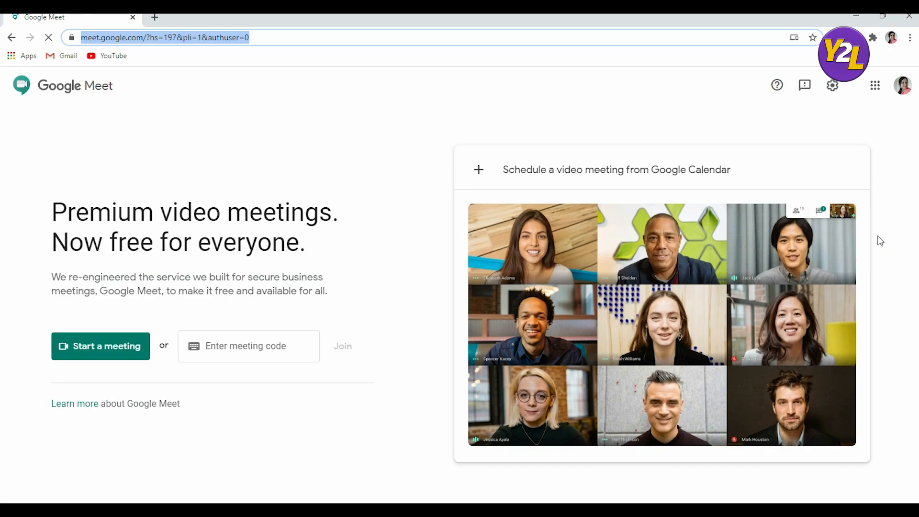
mouse_move(79, 381)
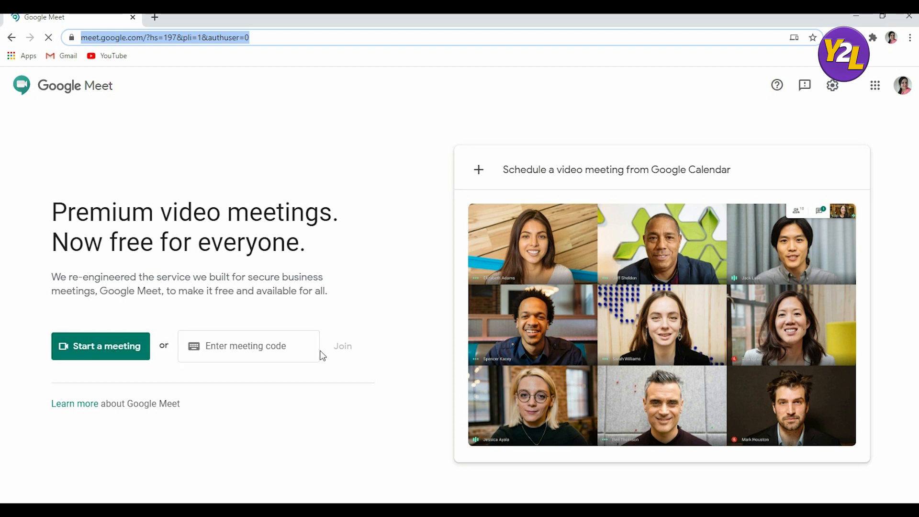
mouse_move(98, 358)
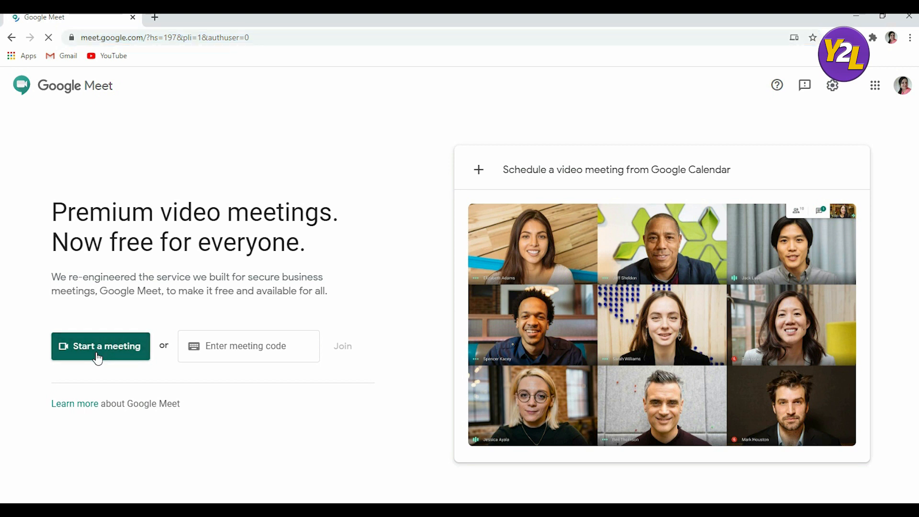
- Start a new instant meeting from the Google Meet home page
left_click(99, 346)
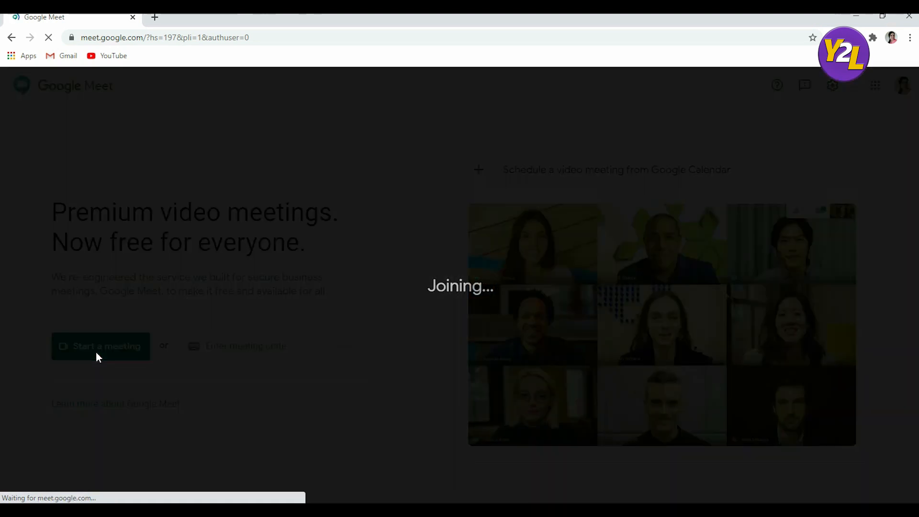
left_click(101, 347)
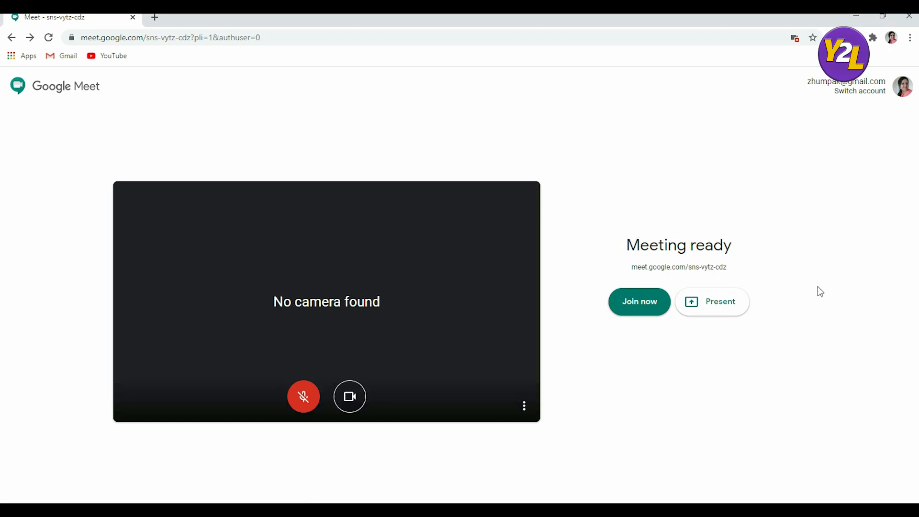
mouse_move(775, 330)
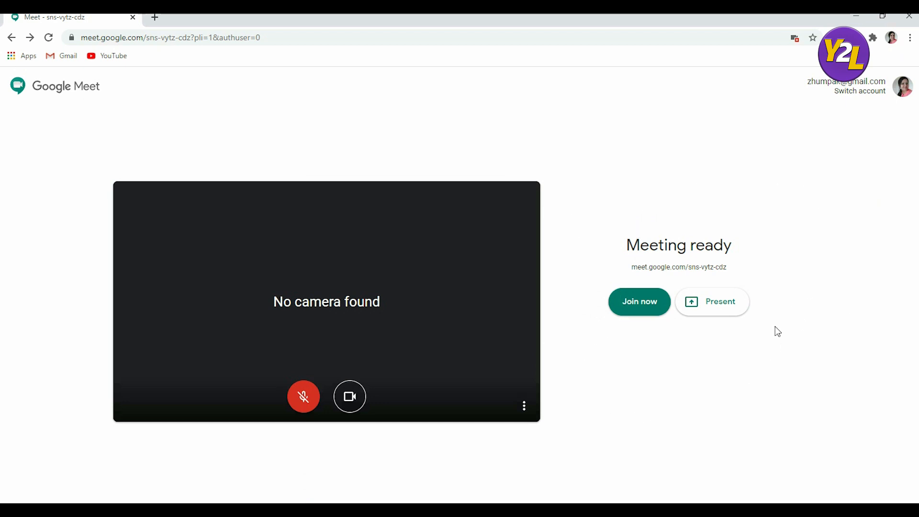
mouse_move(638, 313)
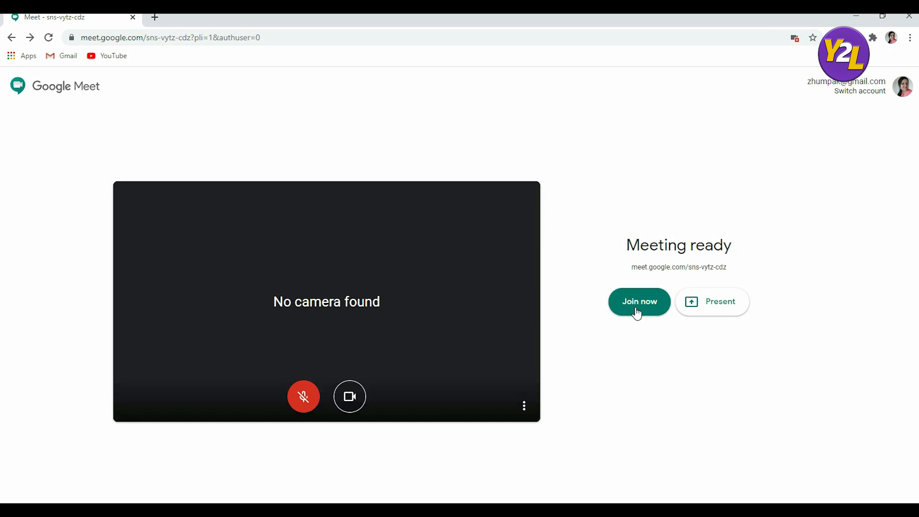
- Join the meeting and copy its joining info with the meeting link
left_click(639, 301)
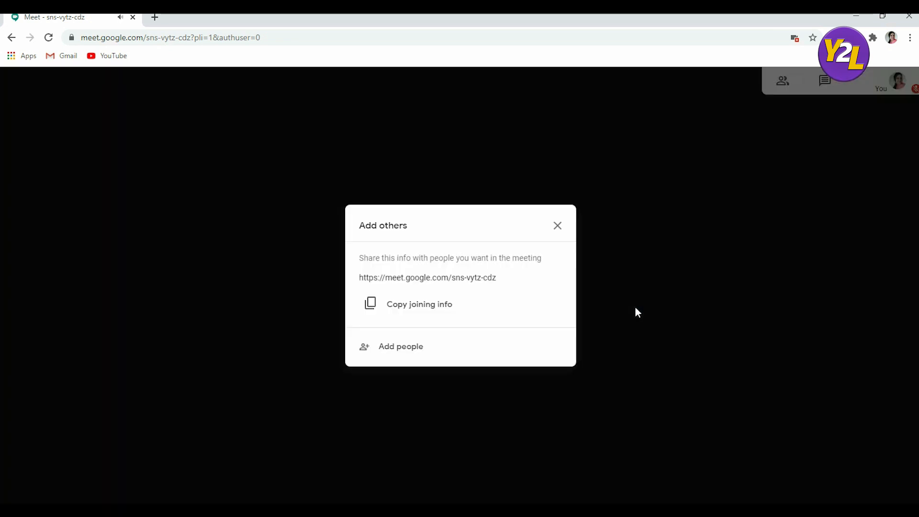
mouse_move(611, 296)
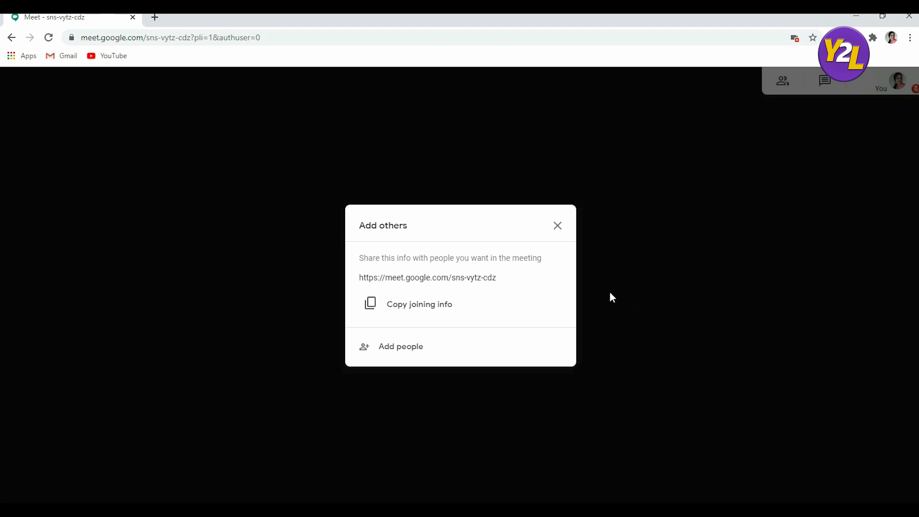
mouse_move(455, 314)
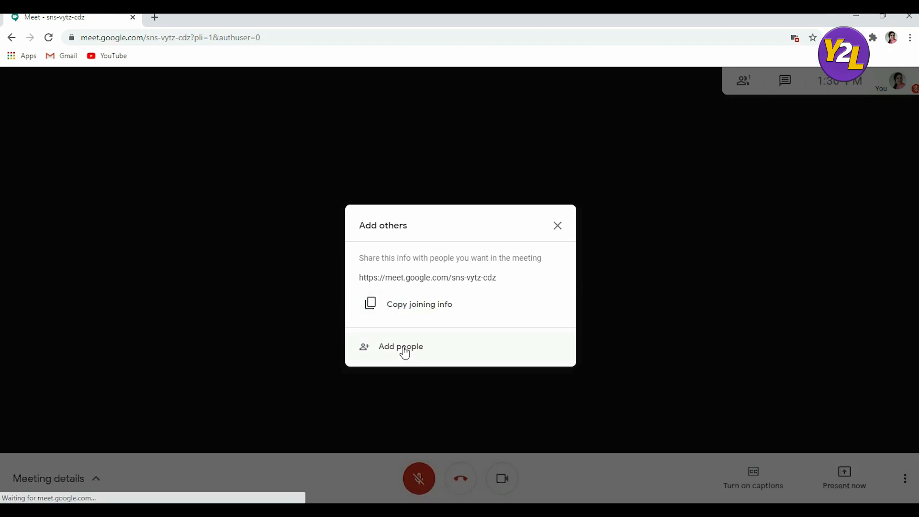
mouse_move(404, 340)
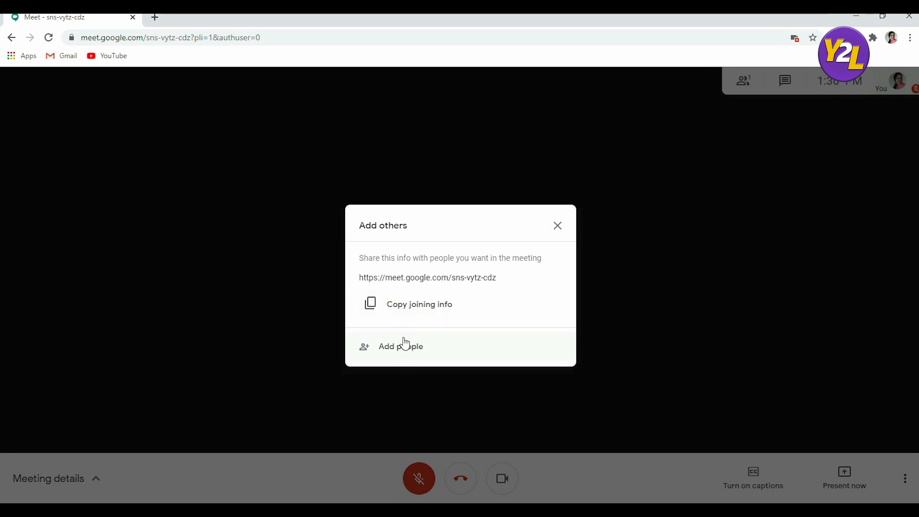
mouse_move(406, 308)
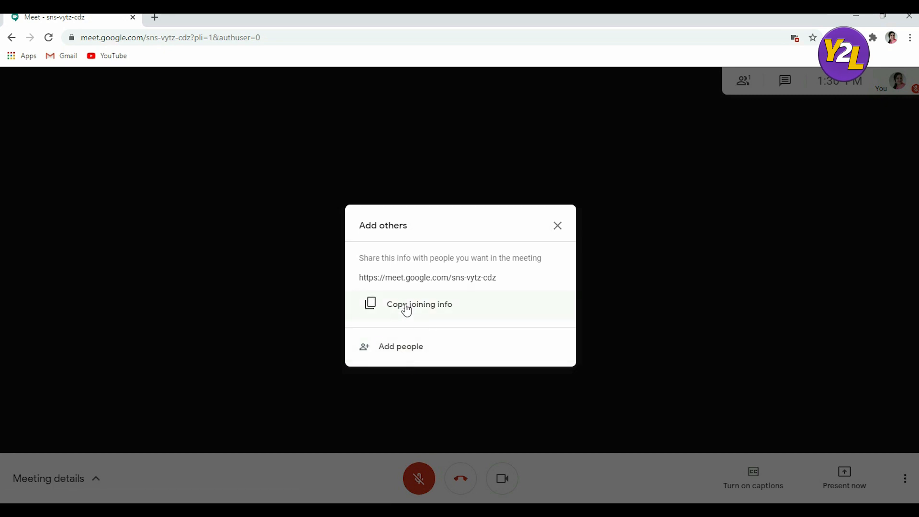
left_click(405, 308)
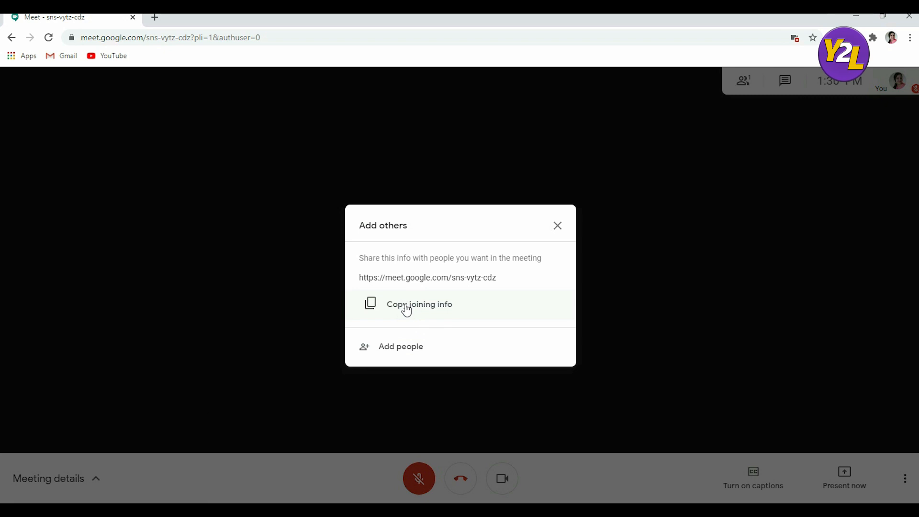
mouse_move(406, 320)
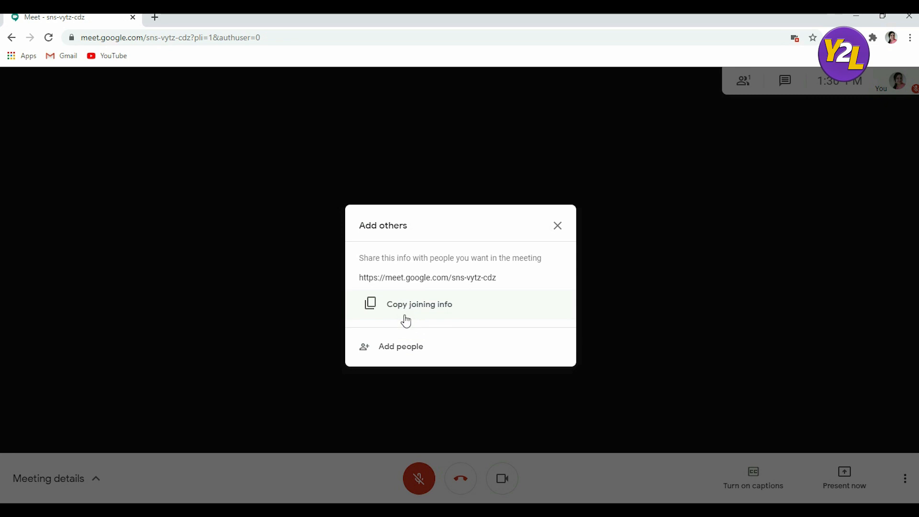
left_click(400, 346)
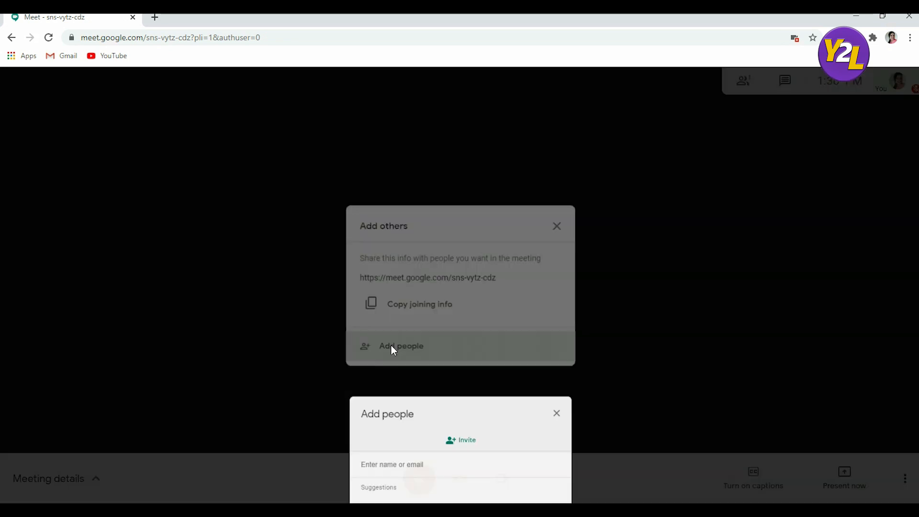
left_click(400, 346)
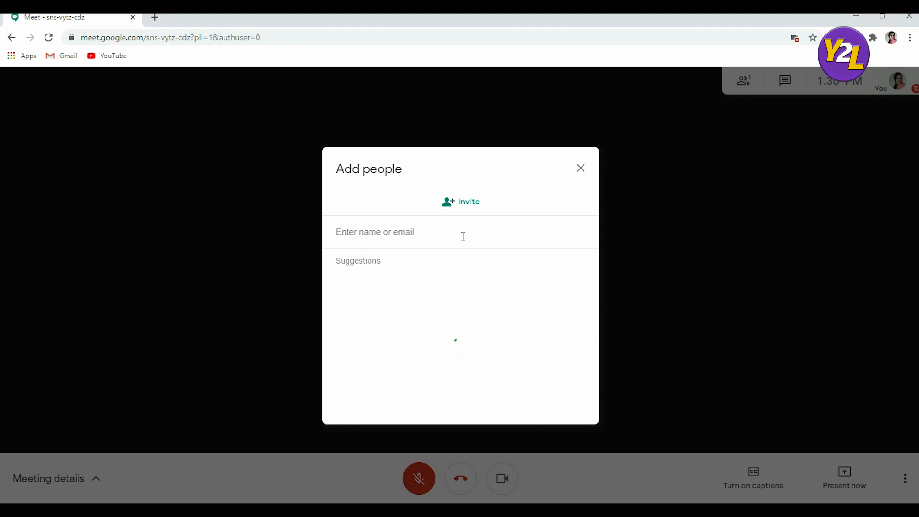
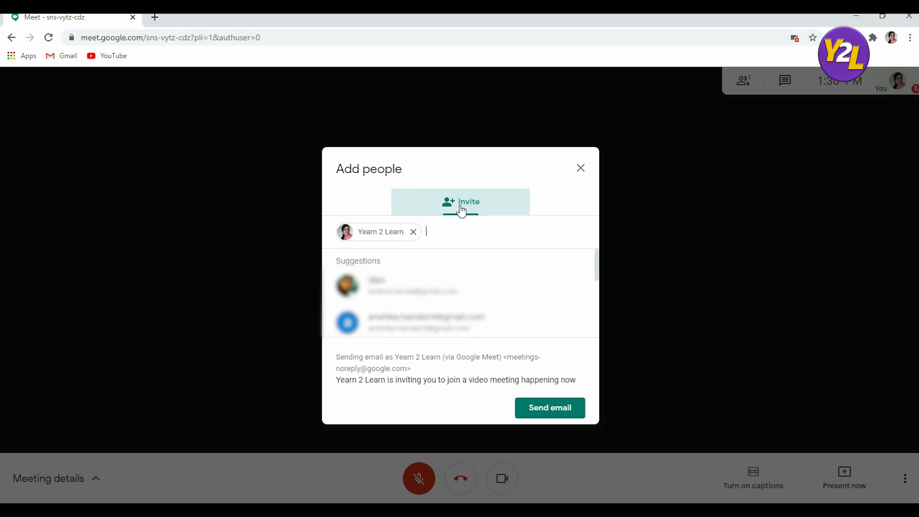
left_click(549, 408)
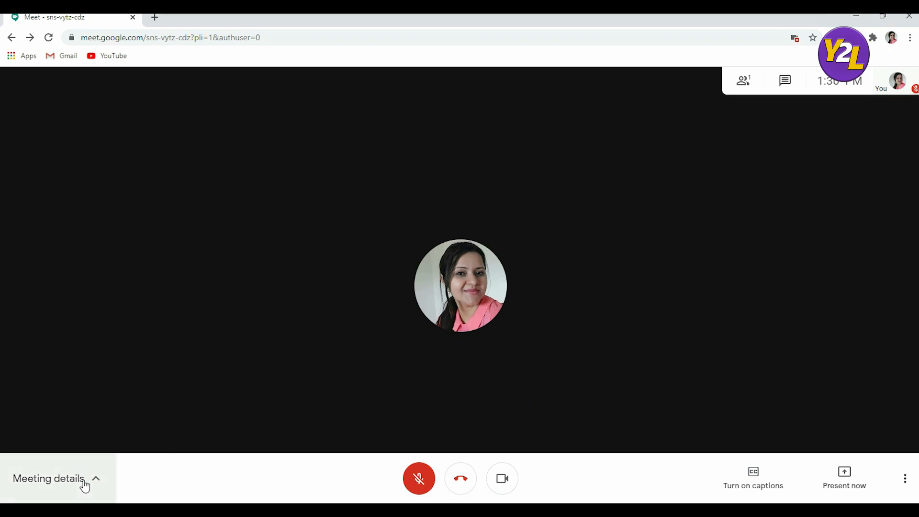
mouse_move(95, 483)
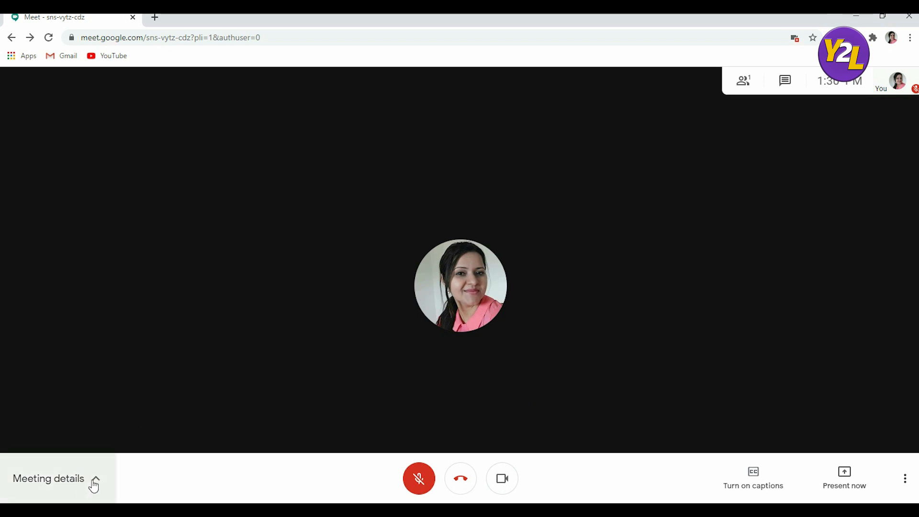
- Show the meeting's details panel with the joining link
left_click(48, 479)
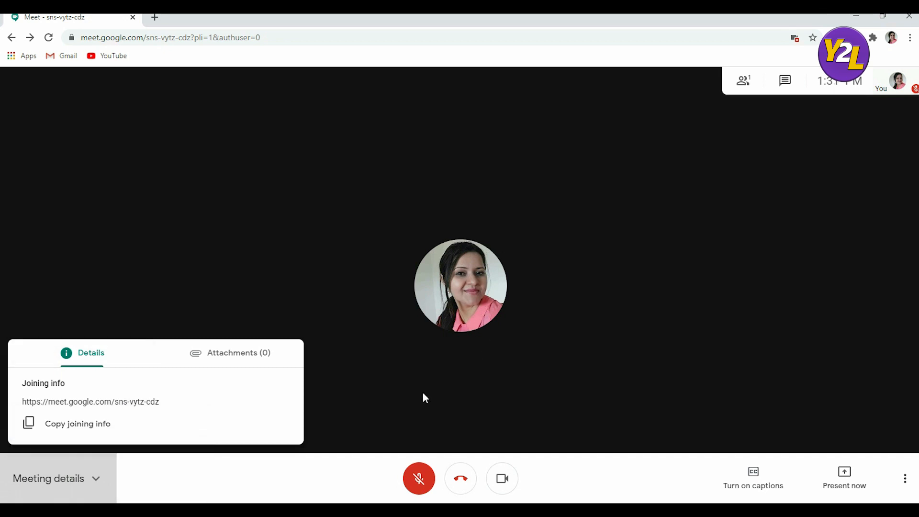
mouse_move(652, 392)
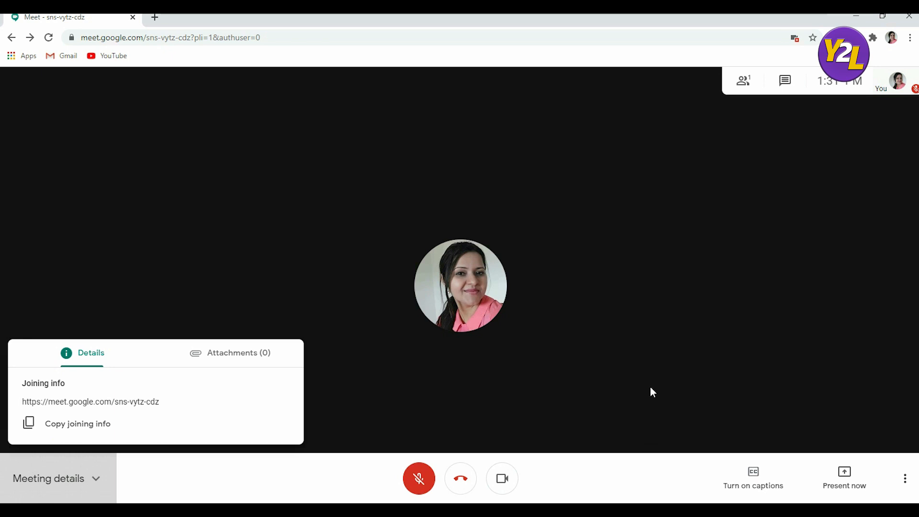
mouse_move(237, 231)
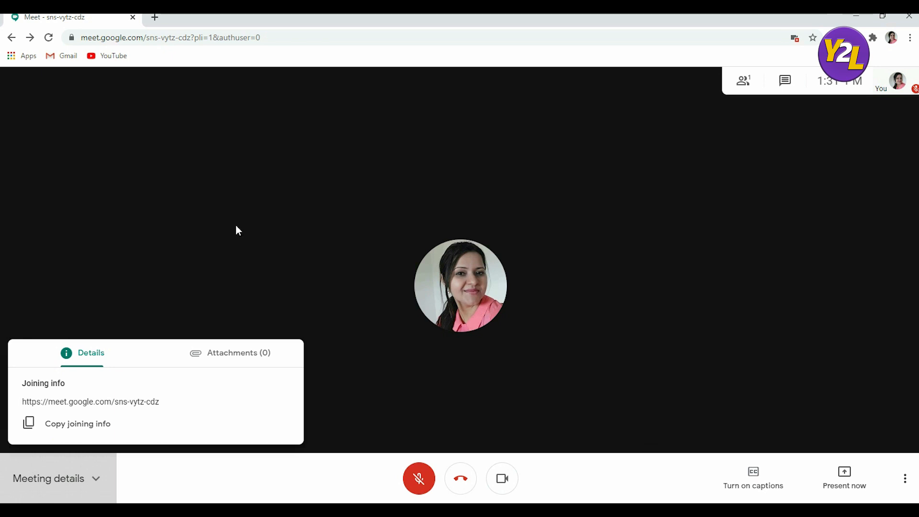
mouse_move(743, 81)
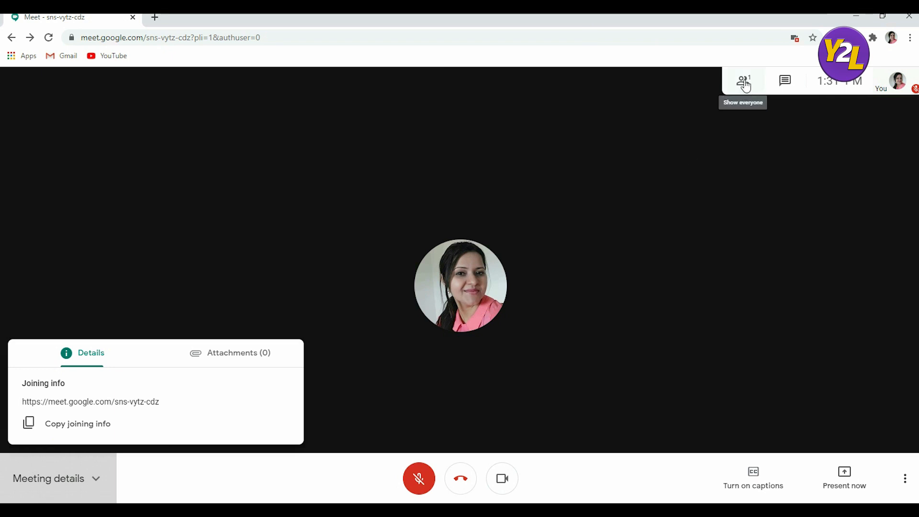
- Send another invitation email from the people panel and close the details
left_click(51, 479)
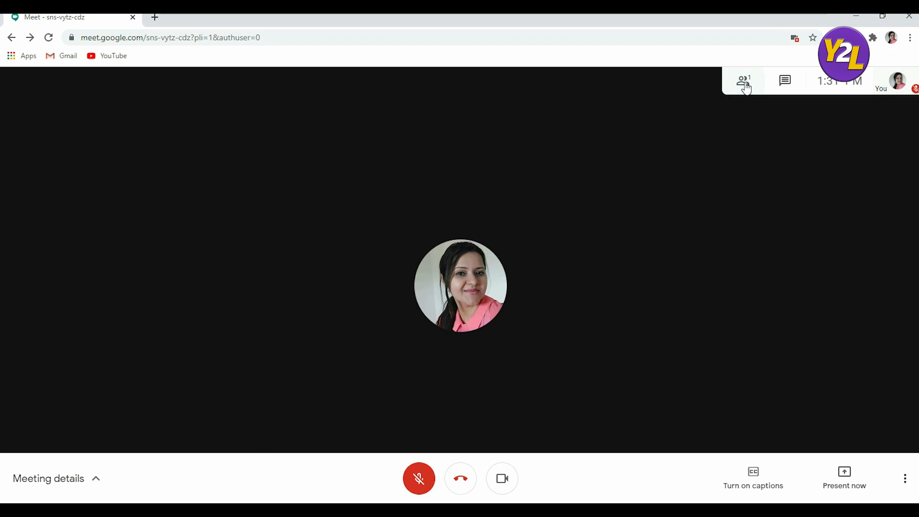
left_click(741, 81)
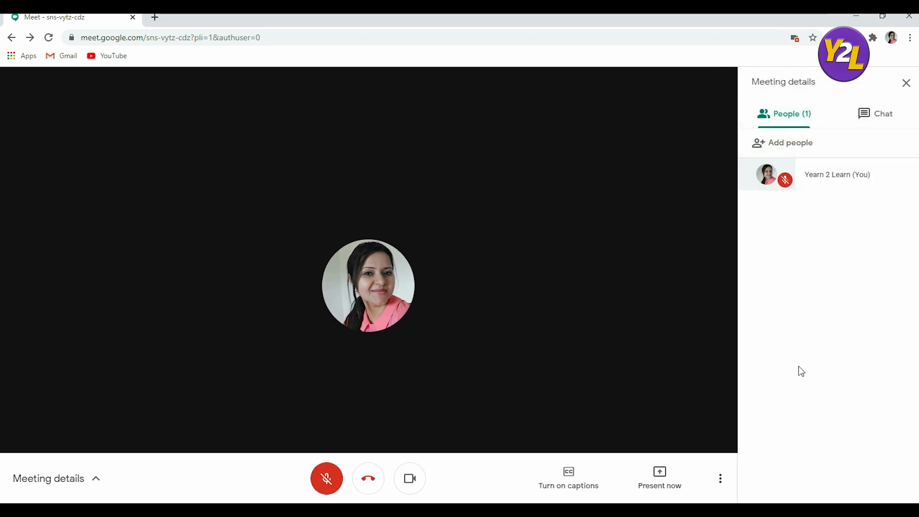
mouse_move(792, 155)
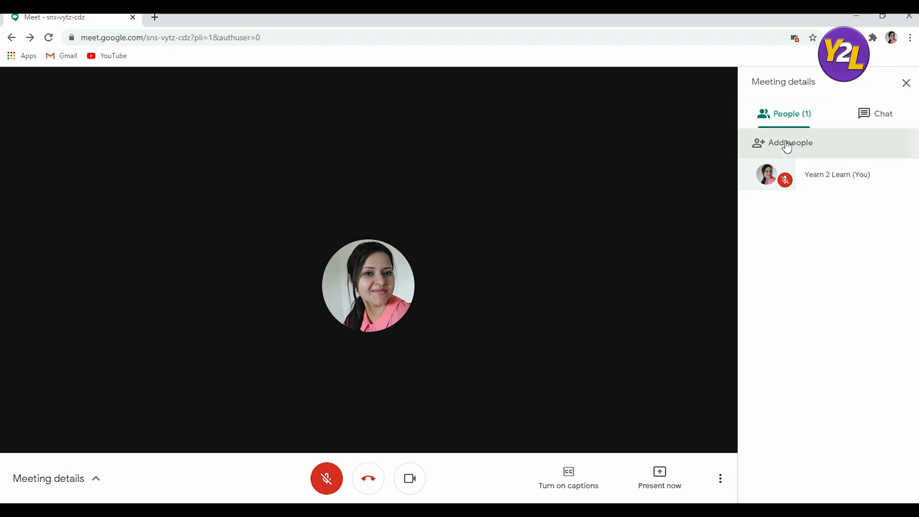
left_click(781, 143)
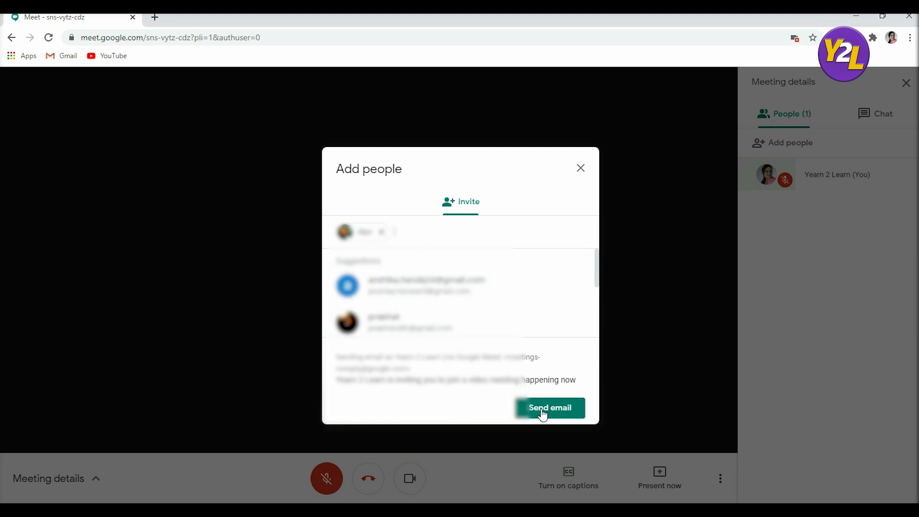
left_click(551, 408)
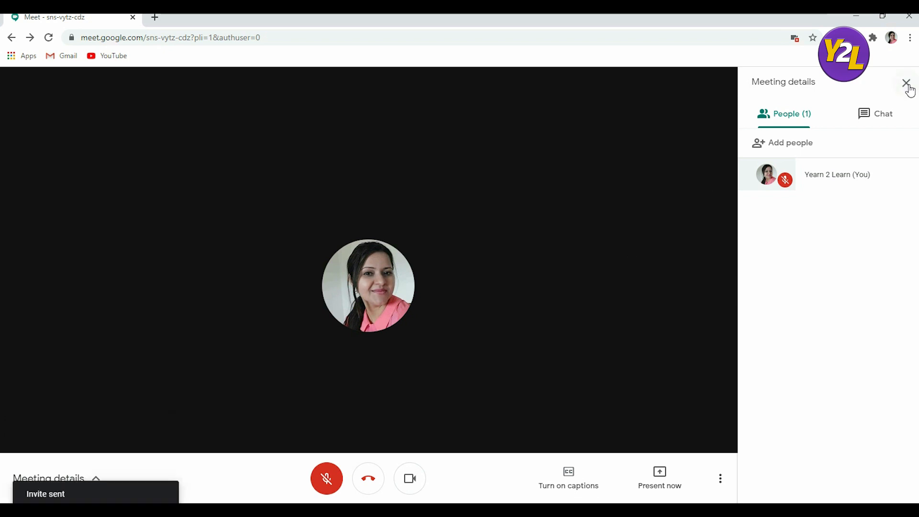
left_click(368, 479)
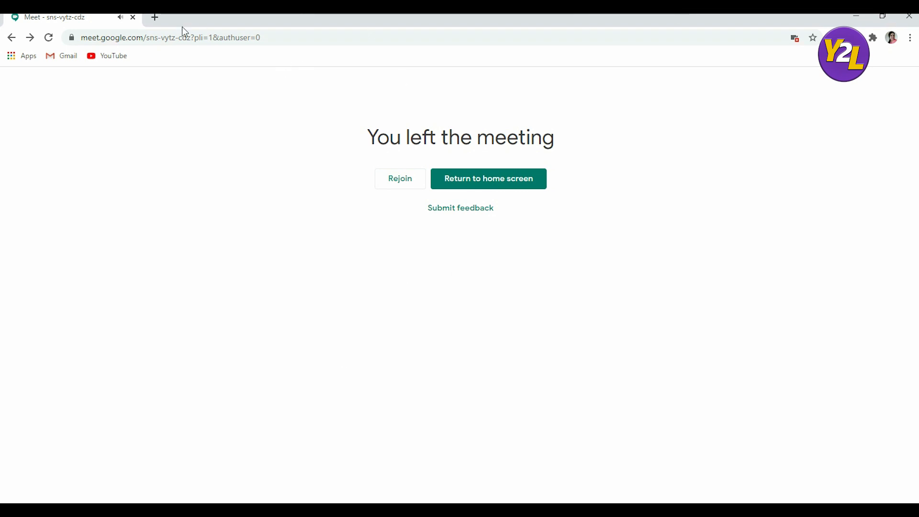
- Leave the meeting page and launch Google Calendar from the apps list
left_click(12, 36)
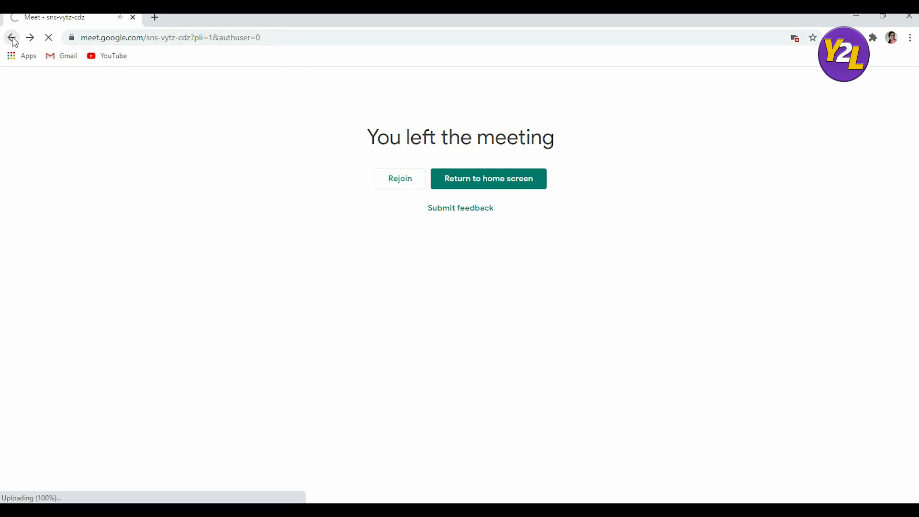
left_click(12, 37)
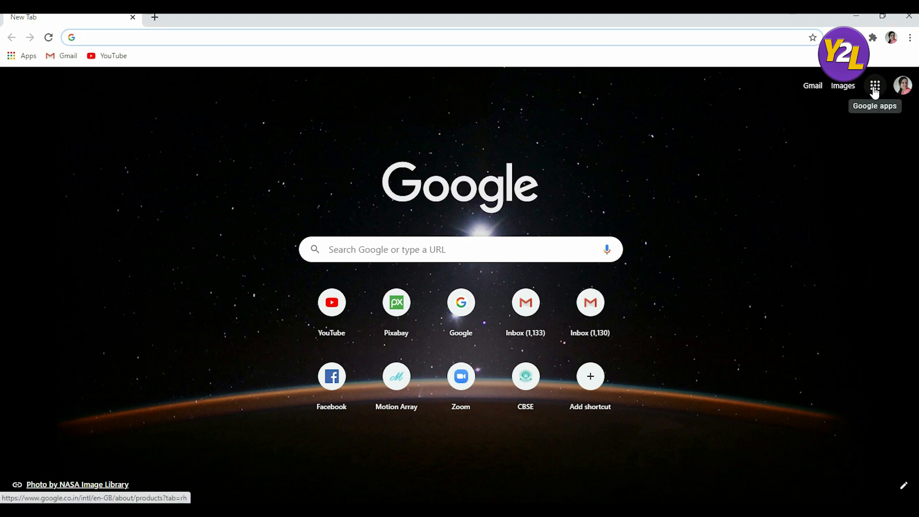
left_click(874, 85)
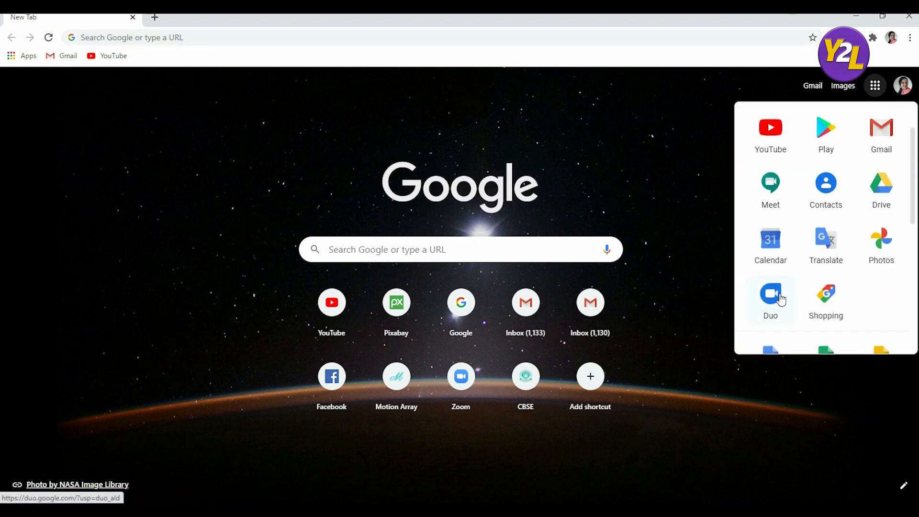
left_click(769, 241)
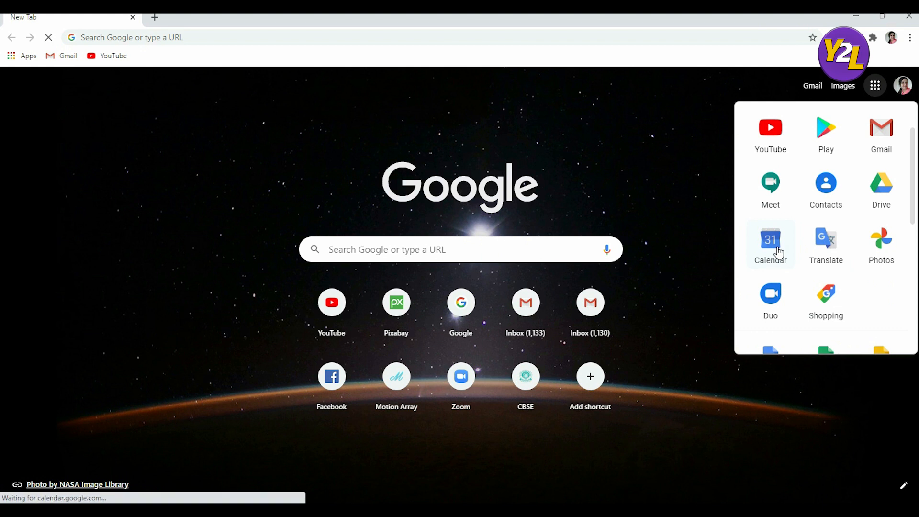
left_click(770, 240)
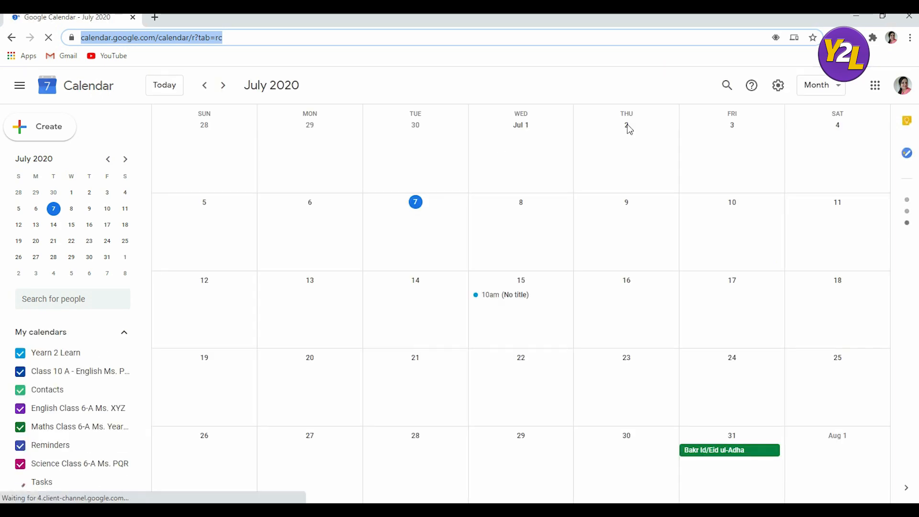
- Try Week and Month views, then show the day view for Tuesday, July 21, 2020
left_click(837, 85)
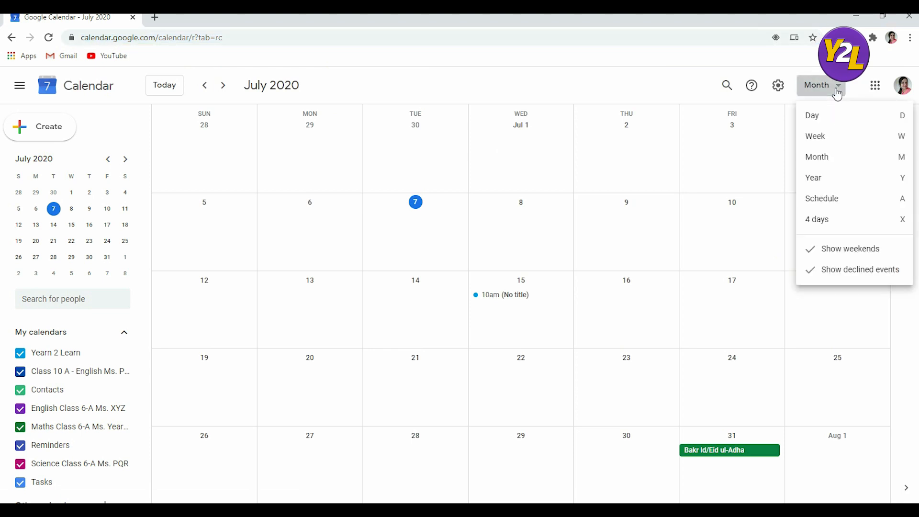
mouse_move(831, 139)
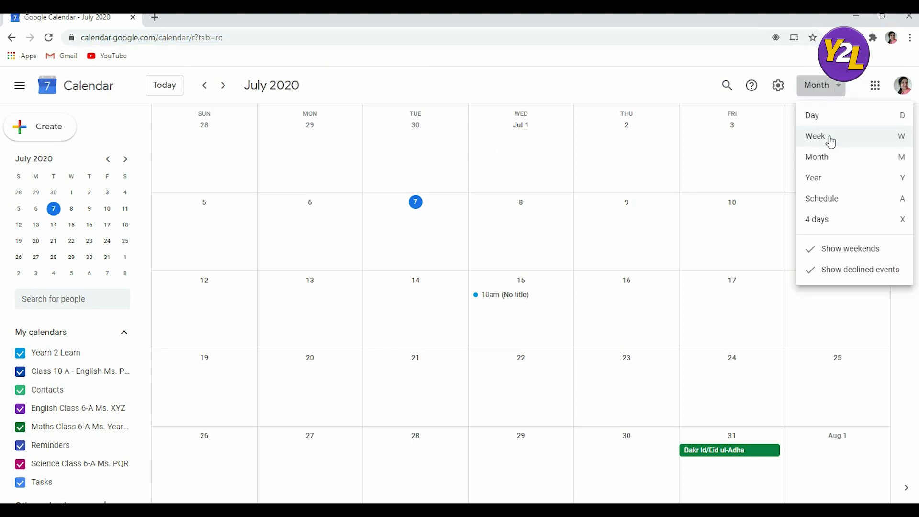
left_click(816, 137)
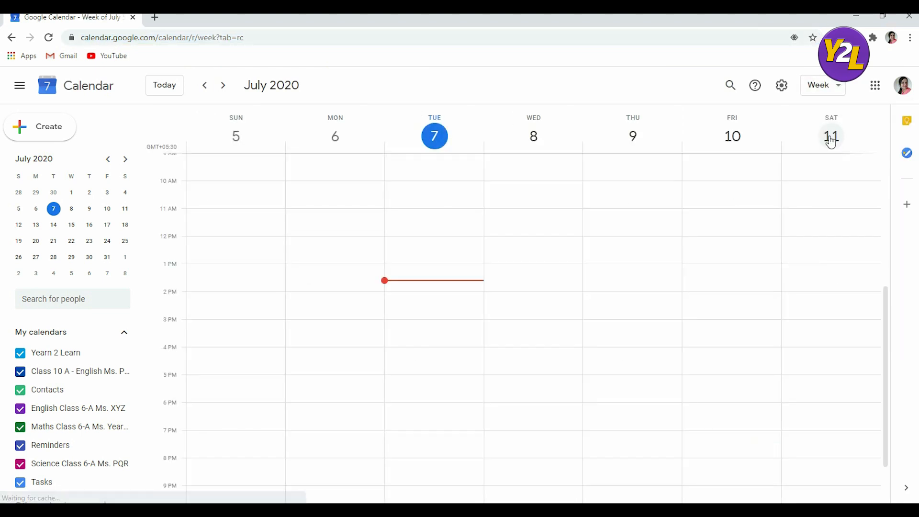
left_click(823, 86)
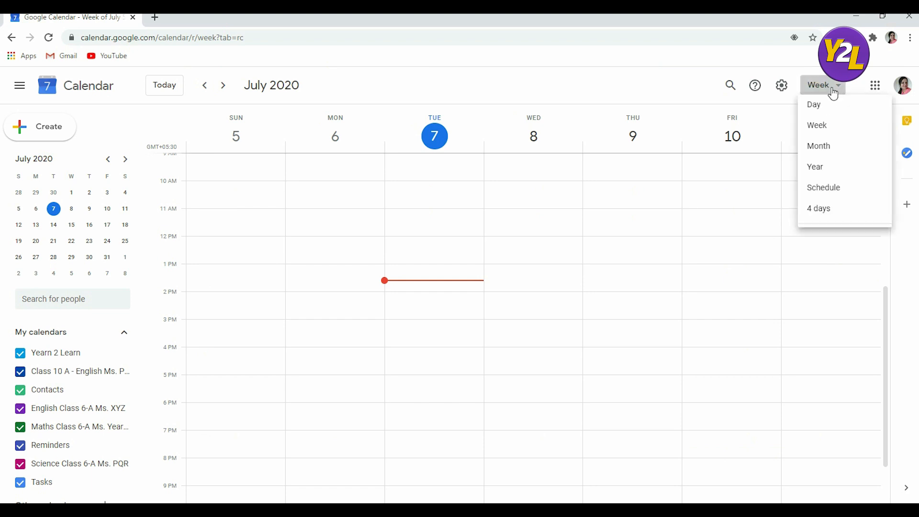
left_click(817, 146)
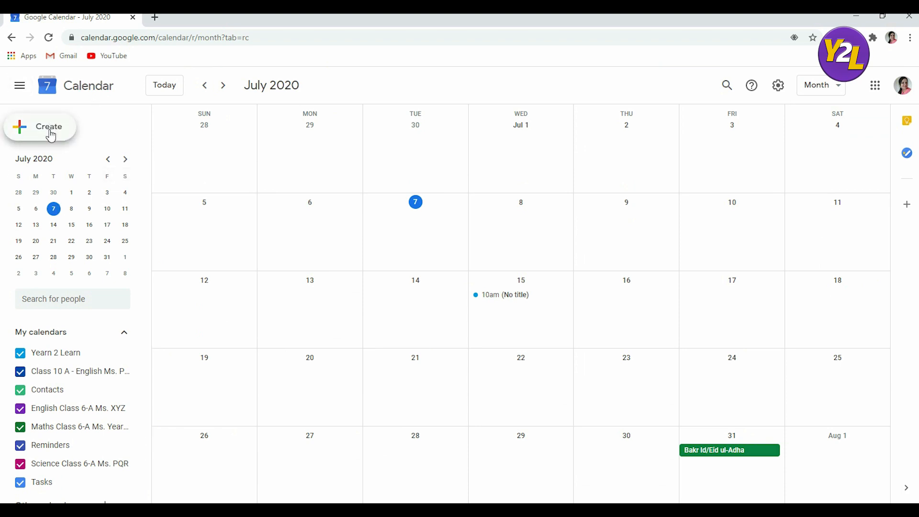
mouse_move(753, 222)
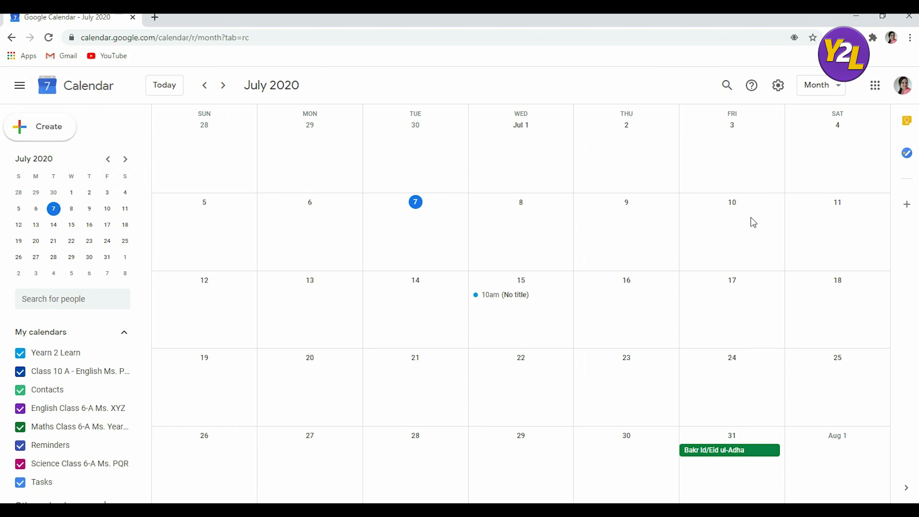
mouse_move(539, 251)
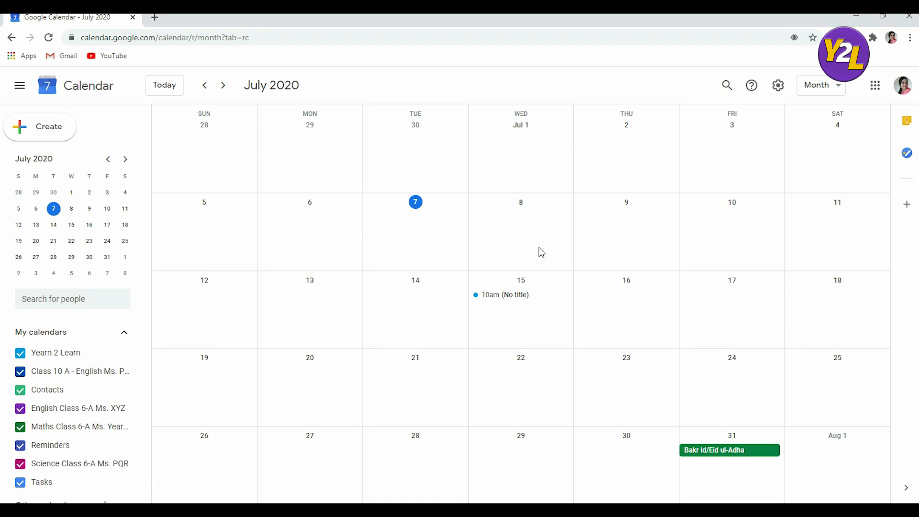
mouse_move(662, 228)
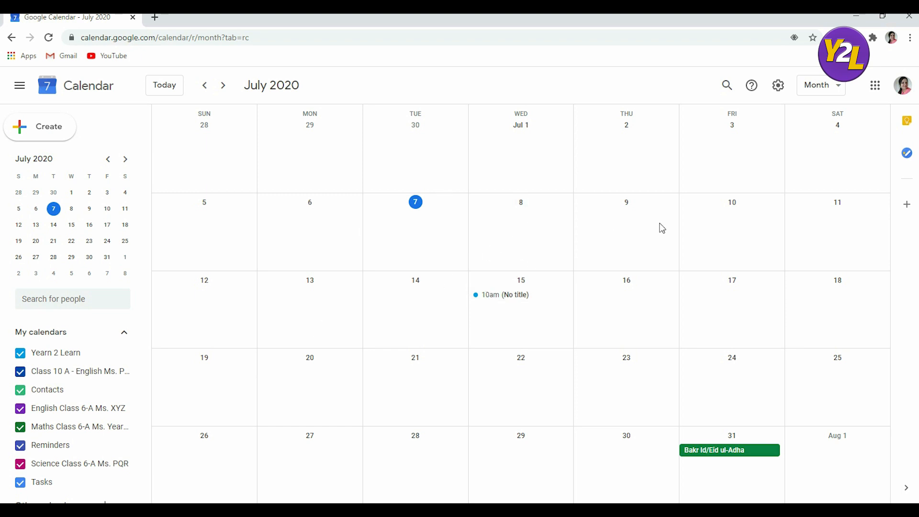
mouse_move(421, 365)
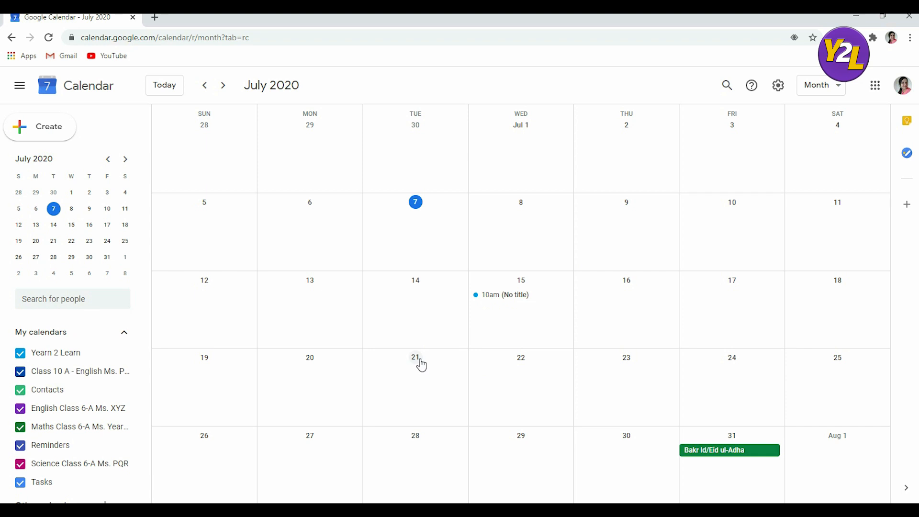
left_click(416, 358)
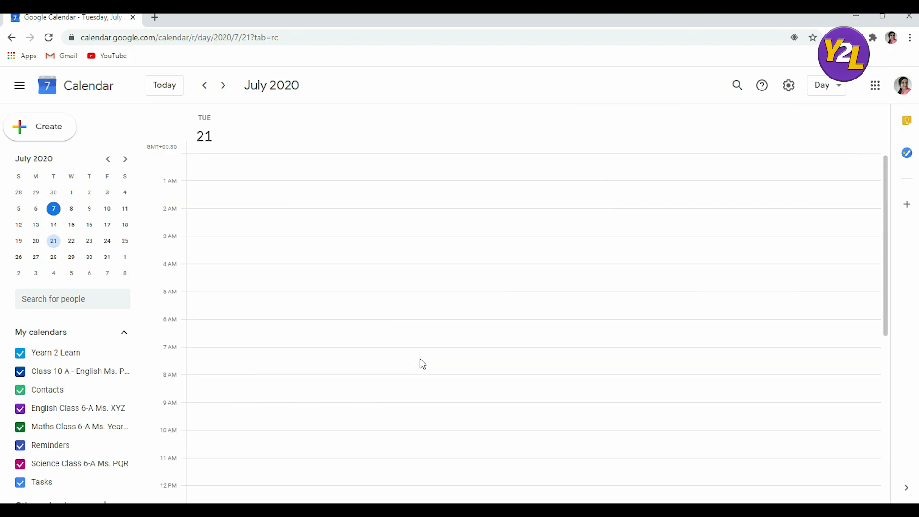
scroll("down", 3)
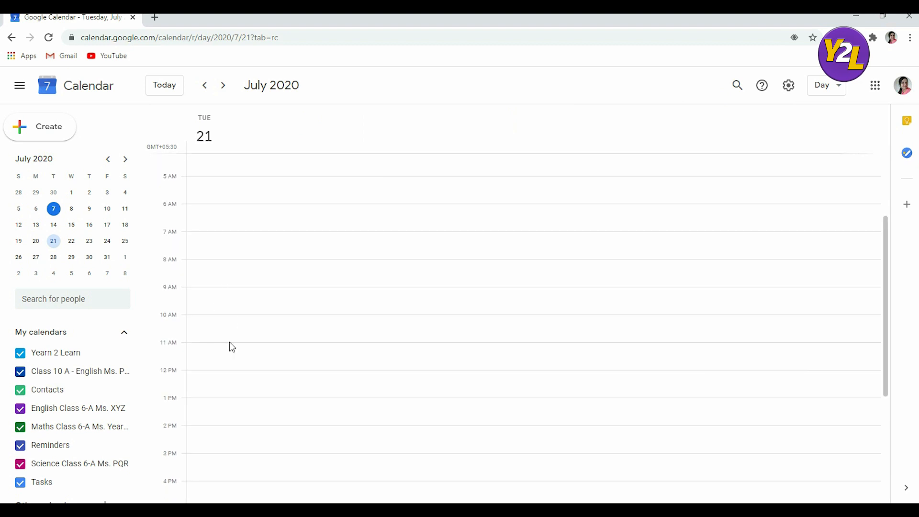
mouse_move(224, 314)
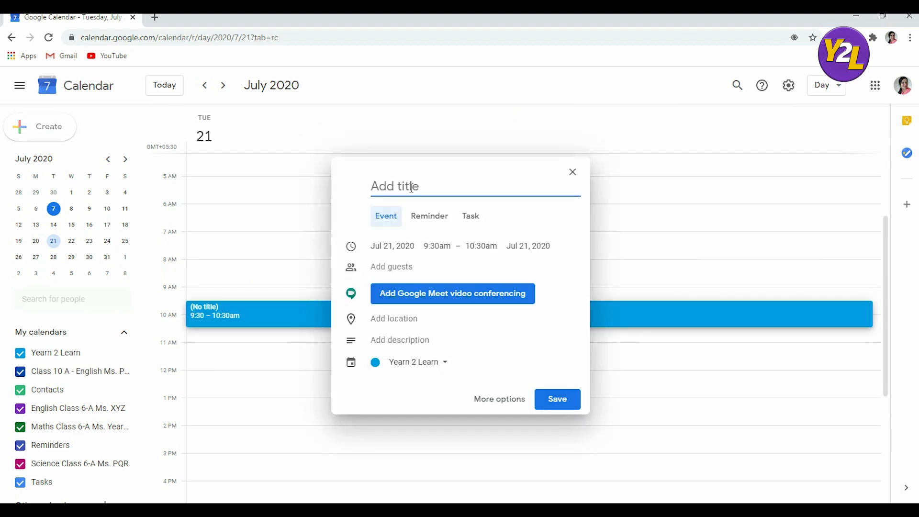
- Draft DEMO MEETING starting 10:00am with Google Meet conferencing and copy its link
type("DEMO MEE")
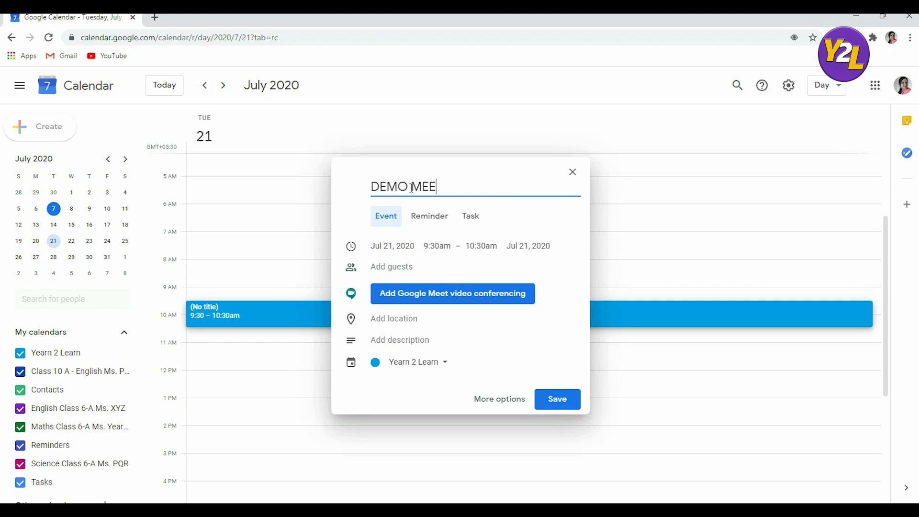
type("TING")
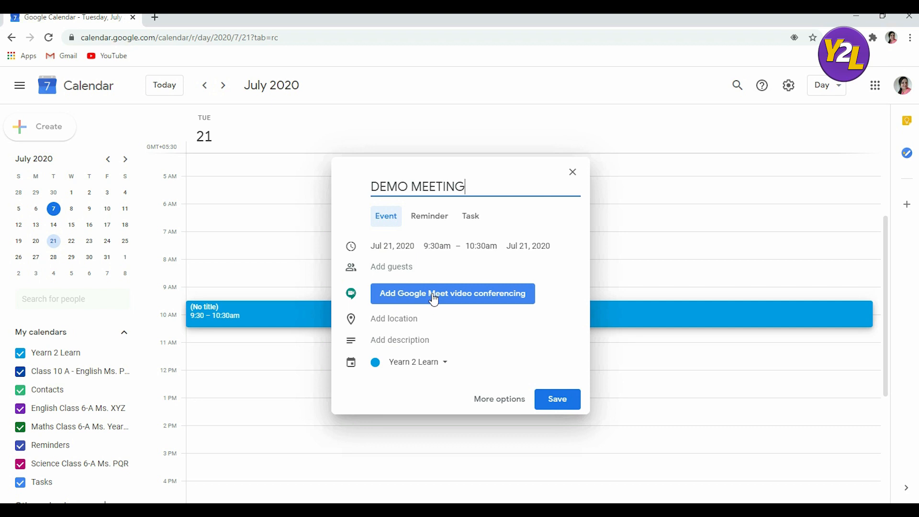
left_click(451, 293)
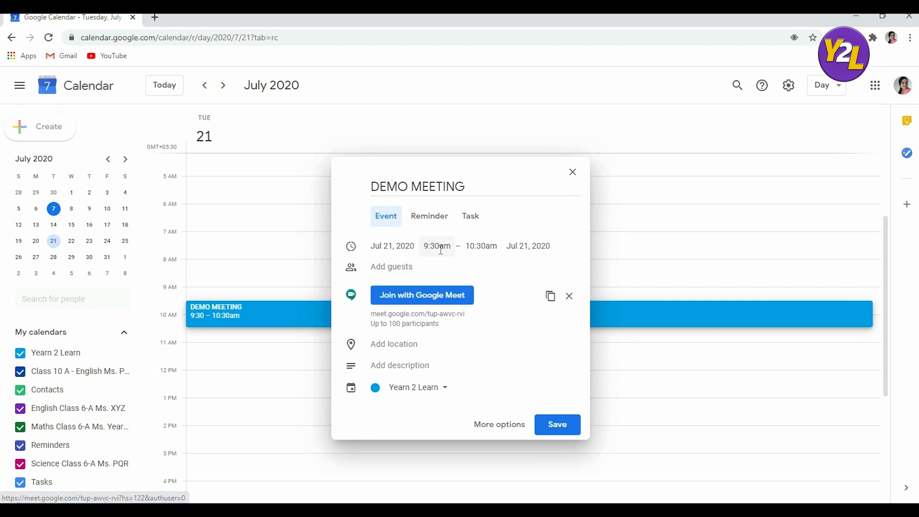
left_click(436, 246)
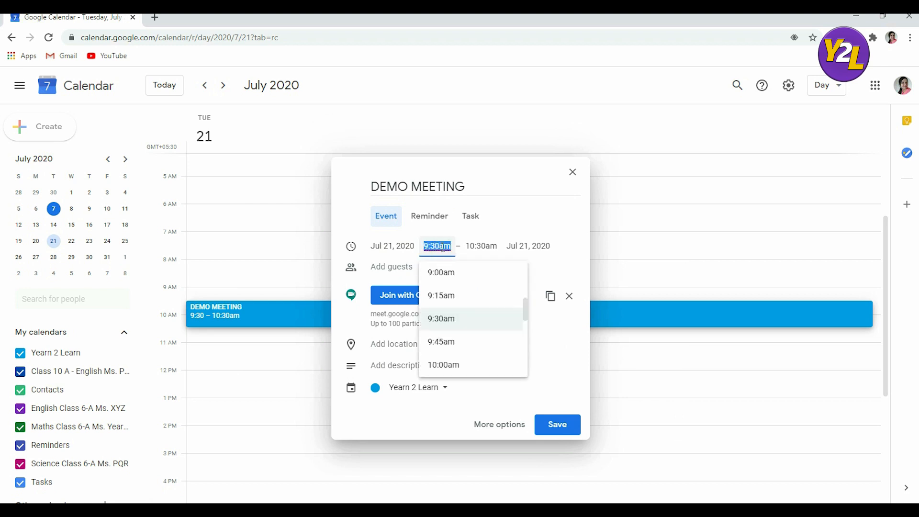
left_click(443, 365)
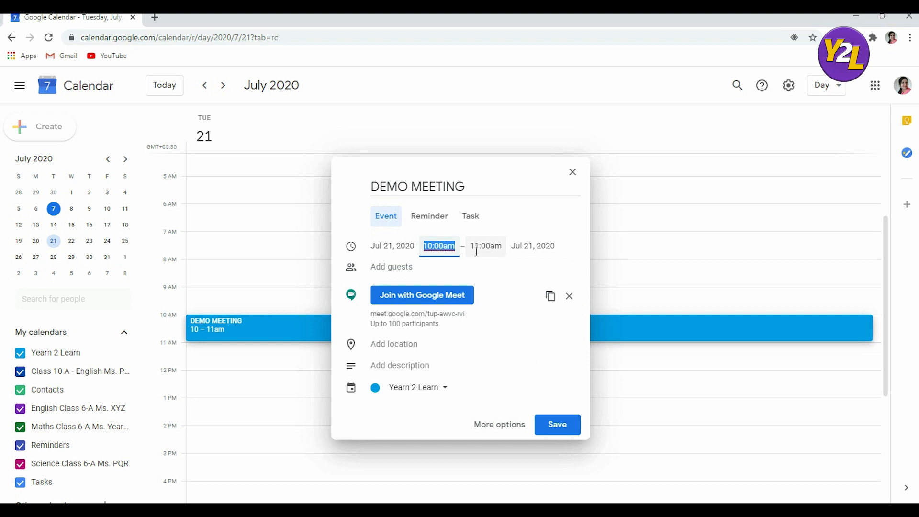
mouse_move(505, 253)
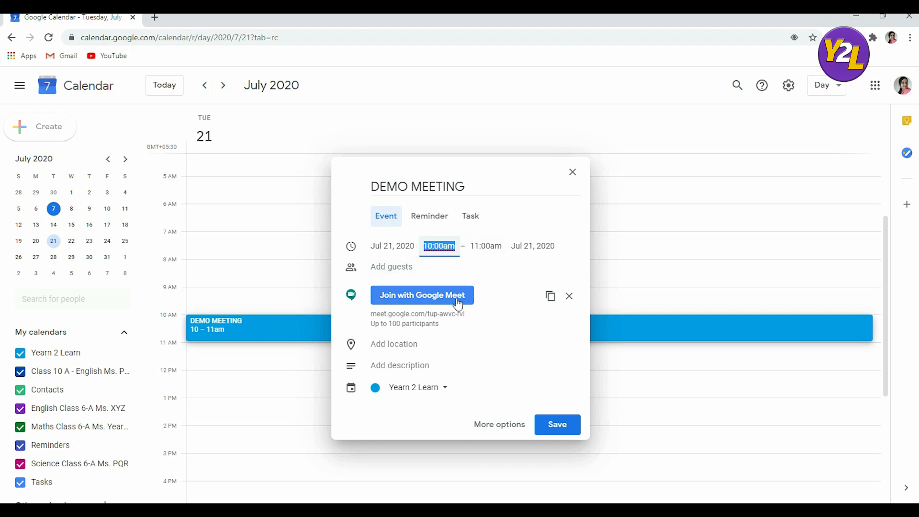
mouse_move(550, 296)
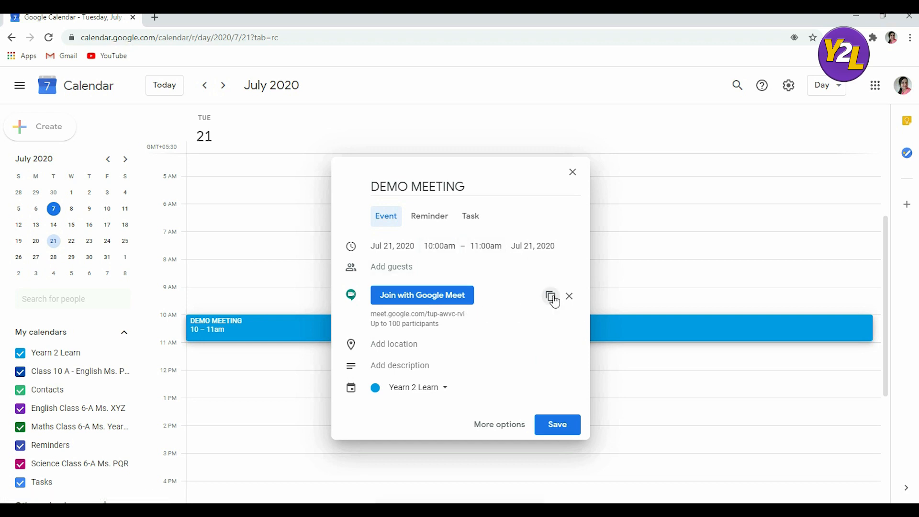
left_click(550, 296)
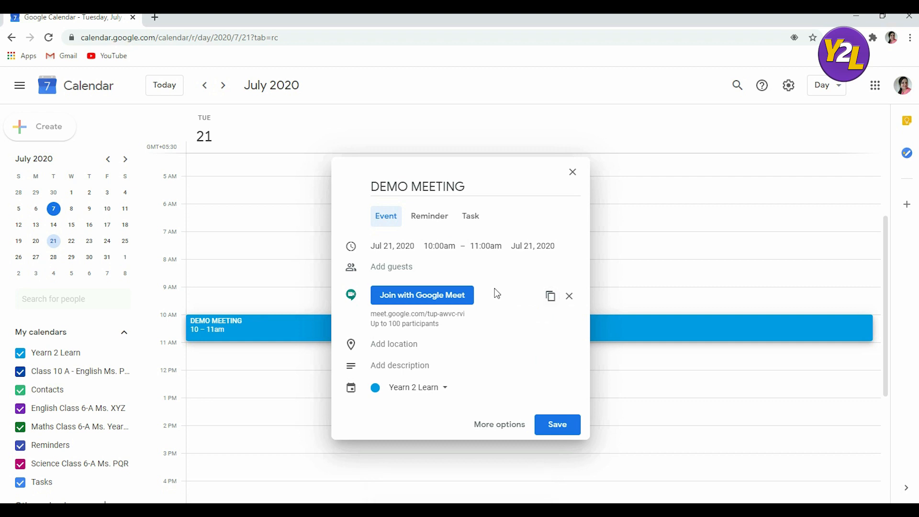
left_click(398, 266)
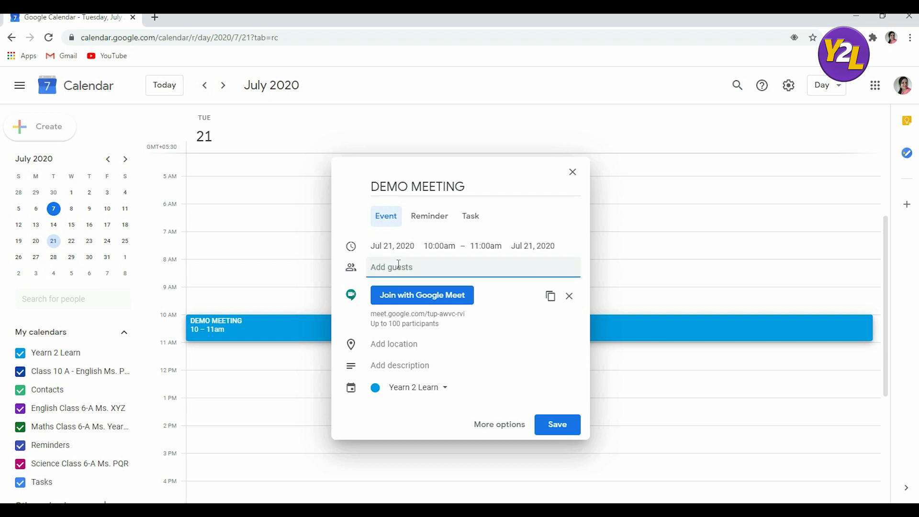
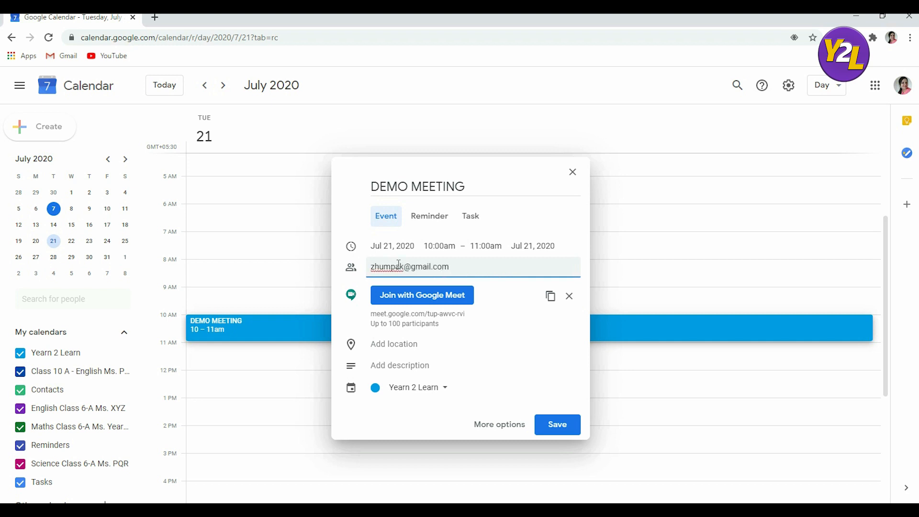
key("Enter")
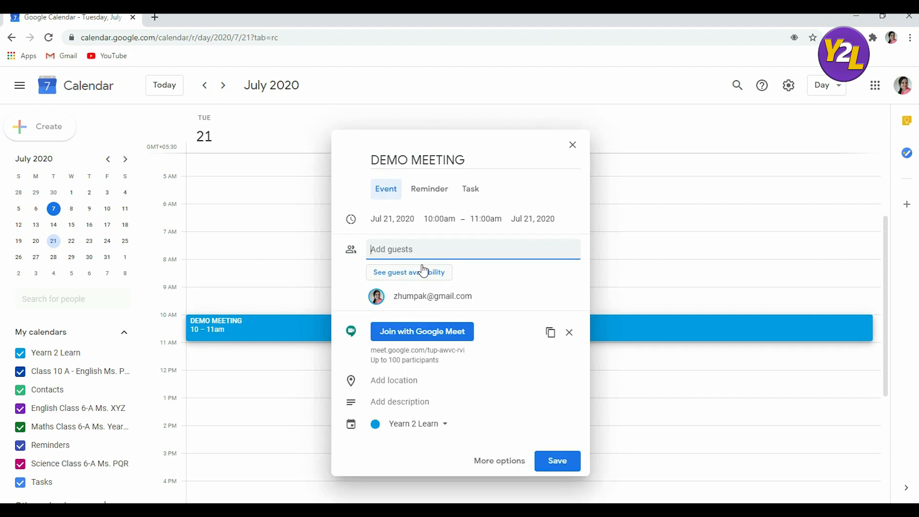
mouse_move(409, 275)
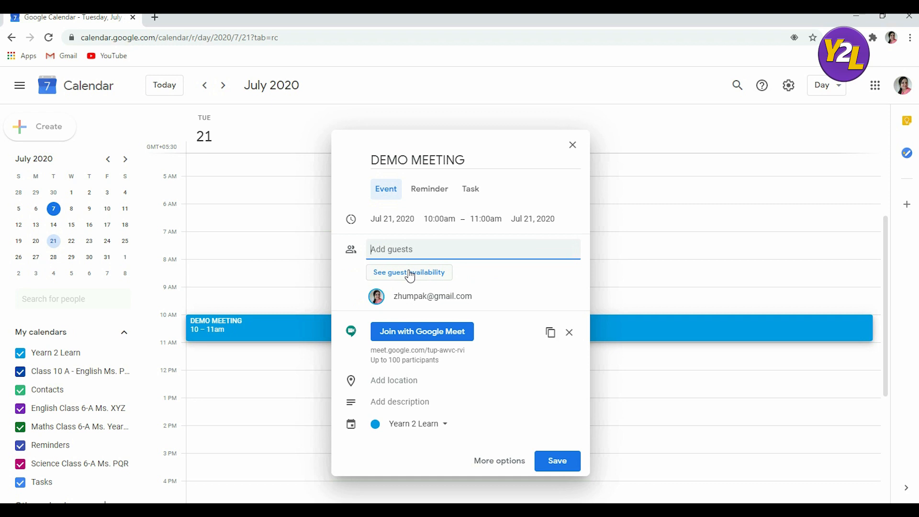
mouse_move(402, 279)
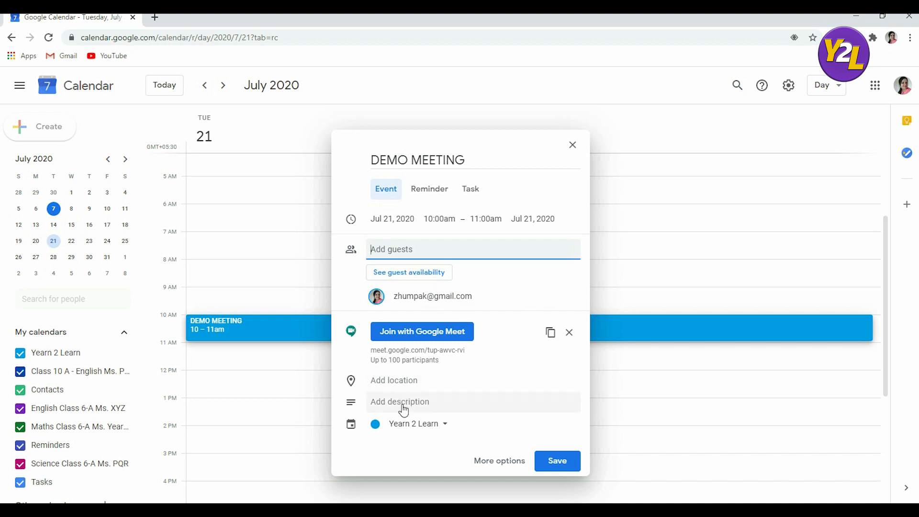
- Add the description 'This is a demo meeting.' and save the event
type("This is")
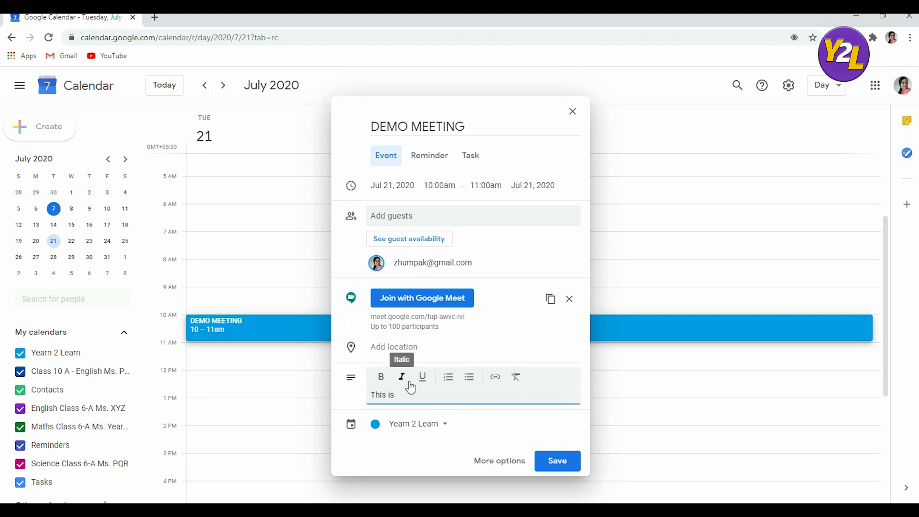
type("a demo me")
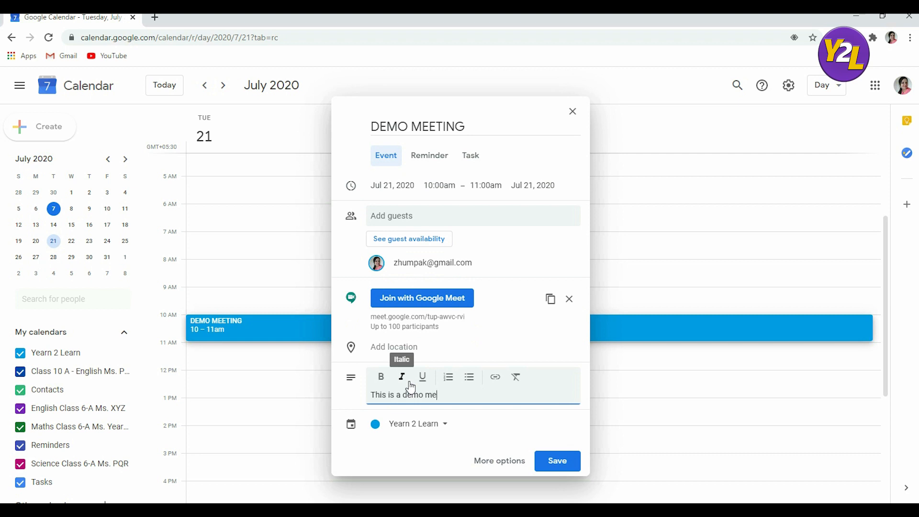
type("eting.")
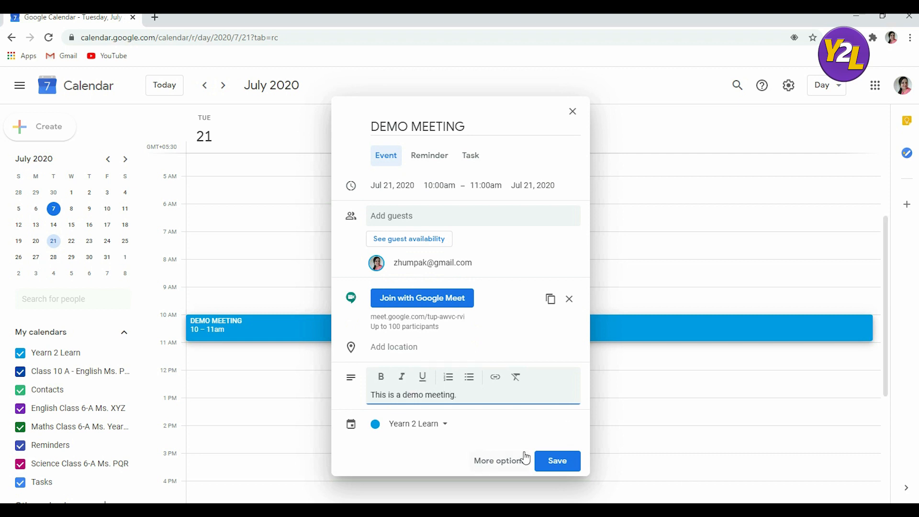
left_click(557, 460)
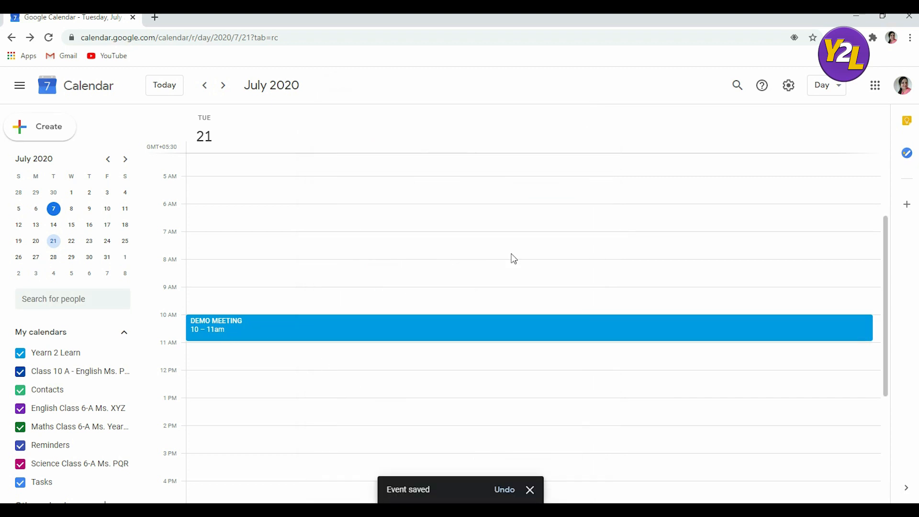
- Switch to Month view and bring up the full editor for DEMO MEETING on July 21
left_click(826, 84)
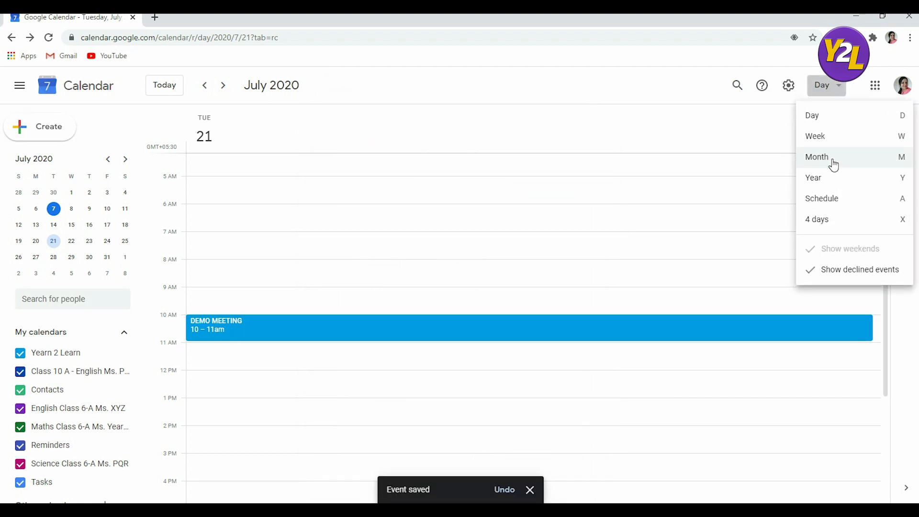
left_click(815, 157)
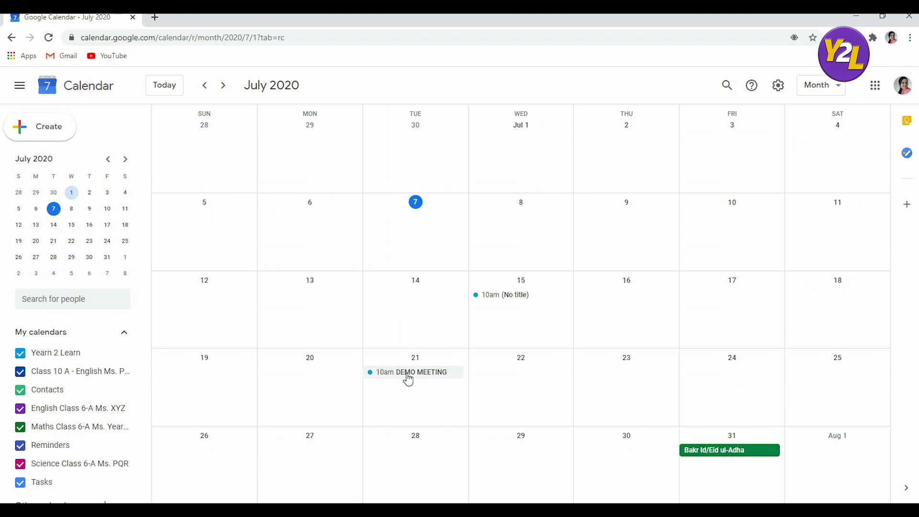
left_click(412, 371)
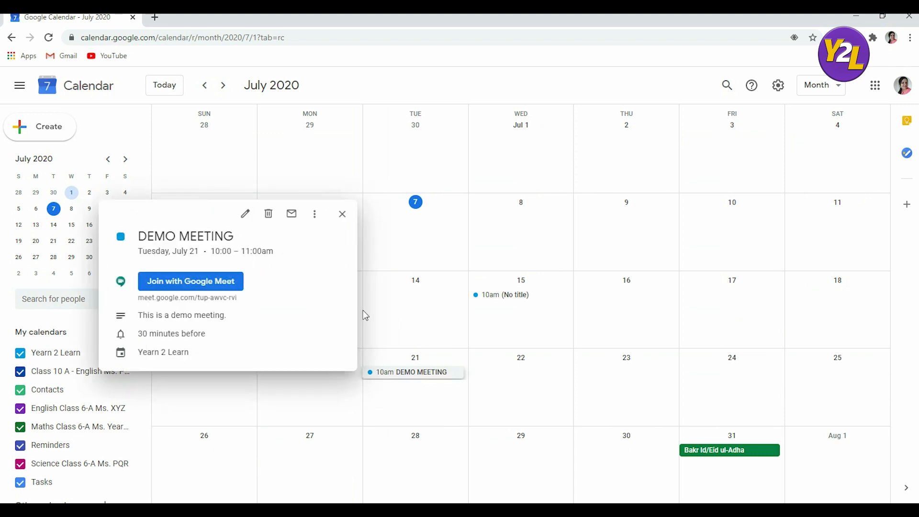
mouse_move(245, 215)
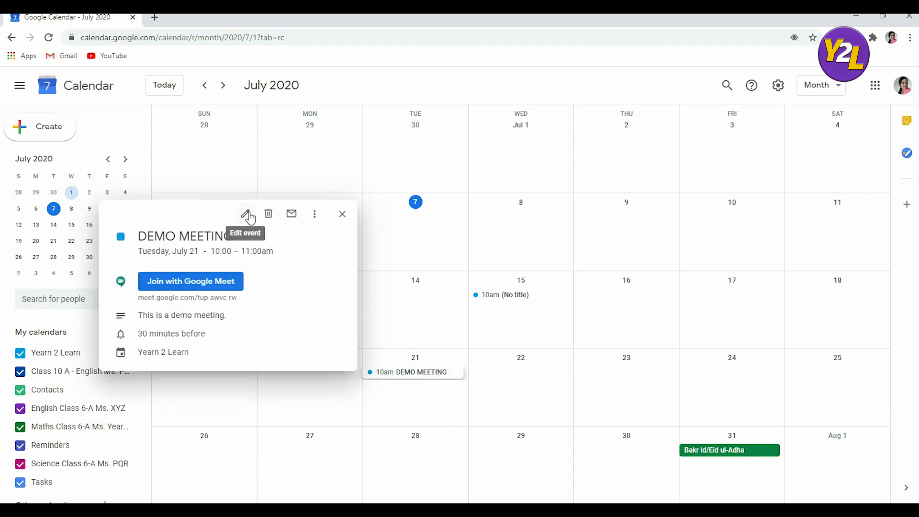
left_click(246, 214)
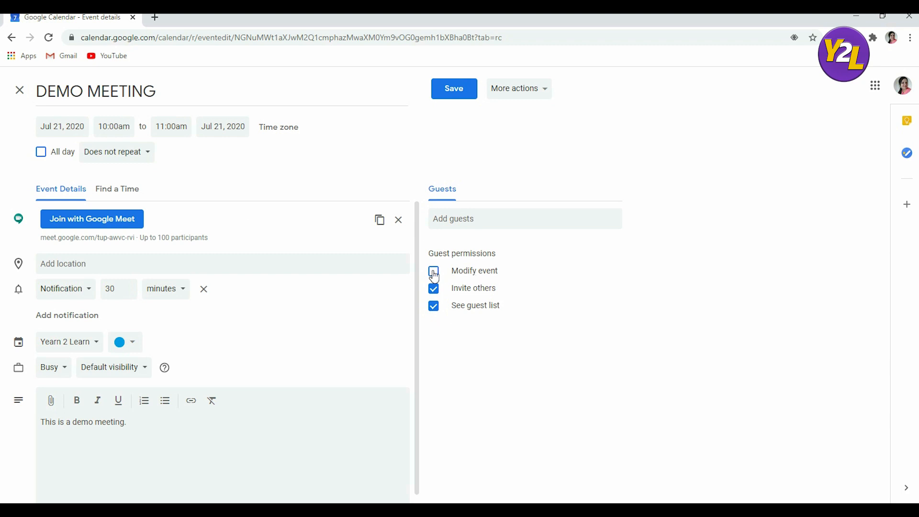
- Turn off guests' permission to modify the event, invite others and see the guest list
left_click(432, 269)
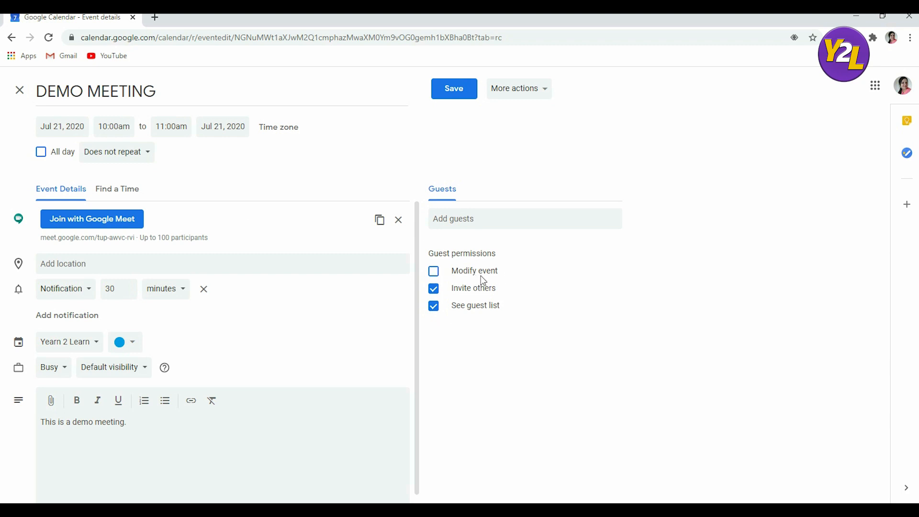
mouse_move(467, 274)
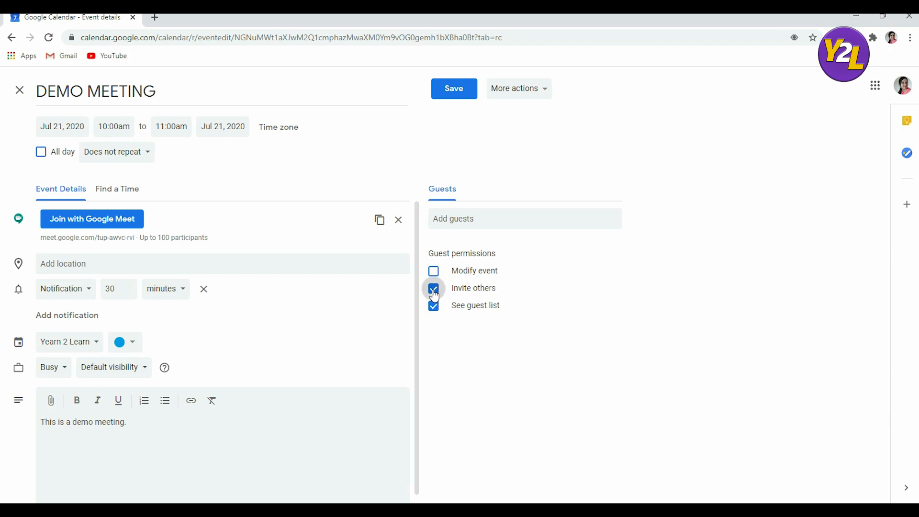
left_click(433, 288)
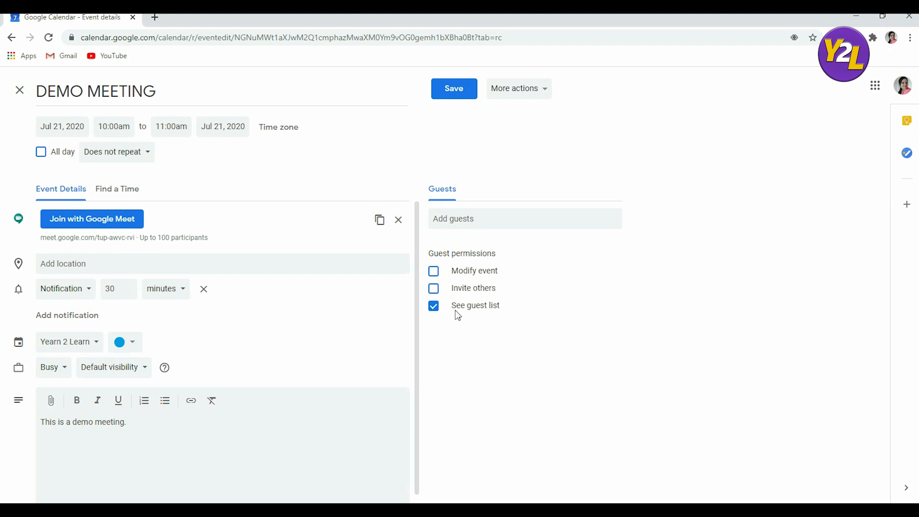
mouse_move(474, 325)
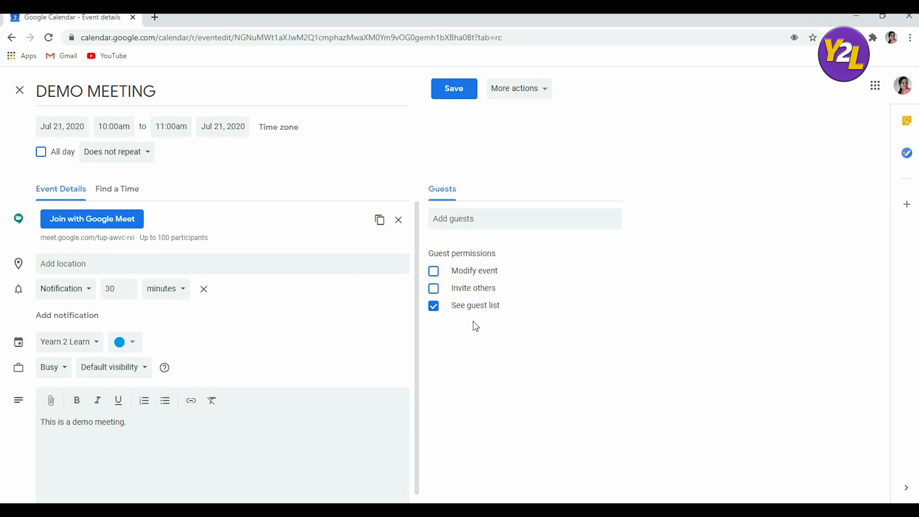
mouse_move(434, 318)
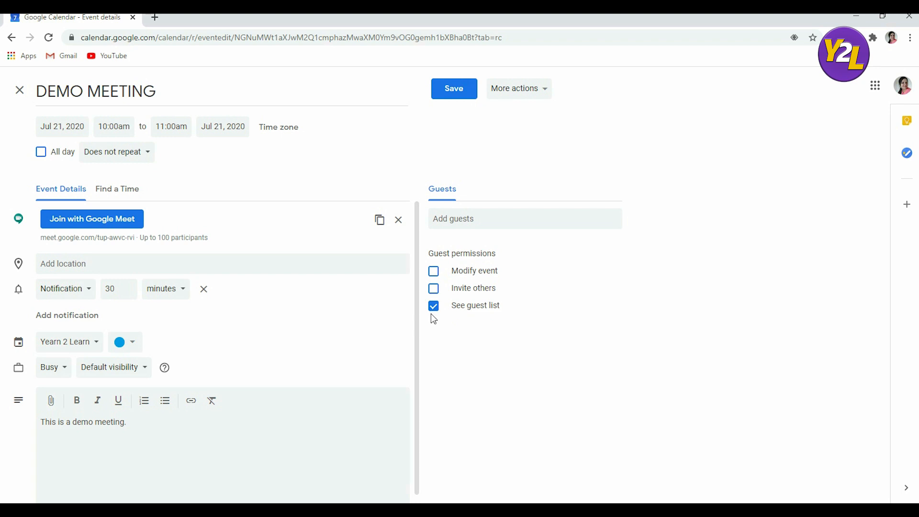
left_click(433, 306)
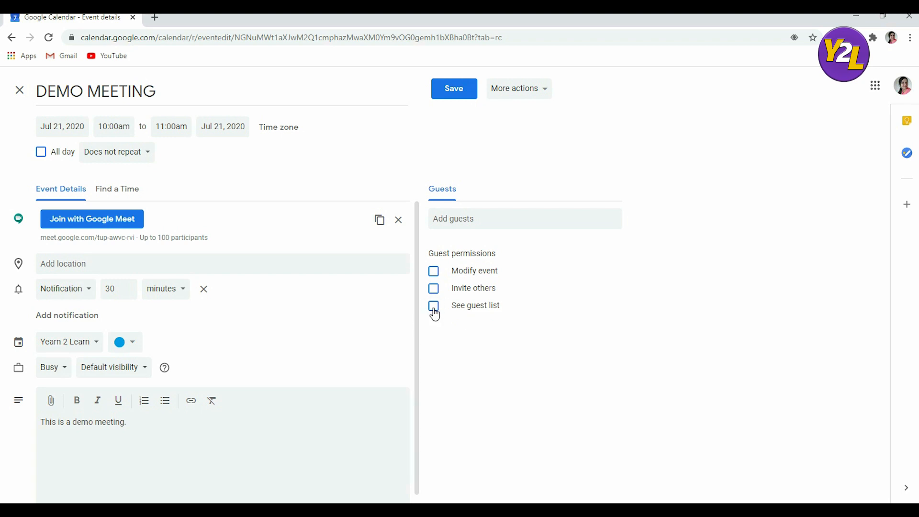
mouse_move(762, 323)
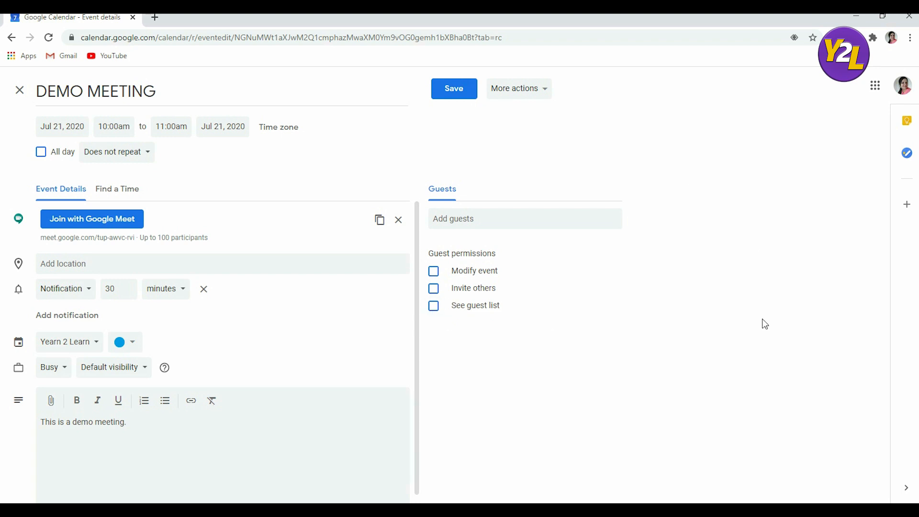
- Add a second guest, save DEMO MEETING and send the invitation emails
left_click(503, 219)
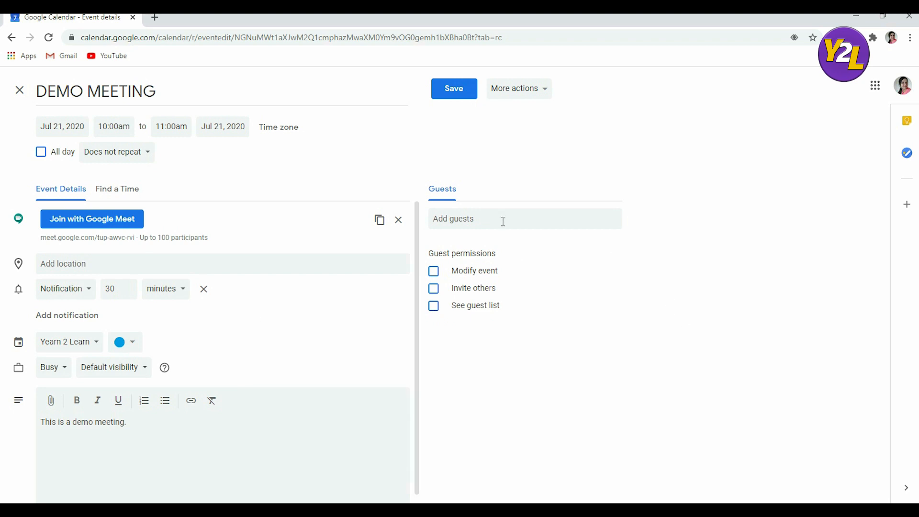
mouse_move(511, 216)
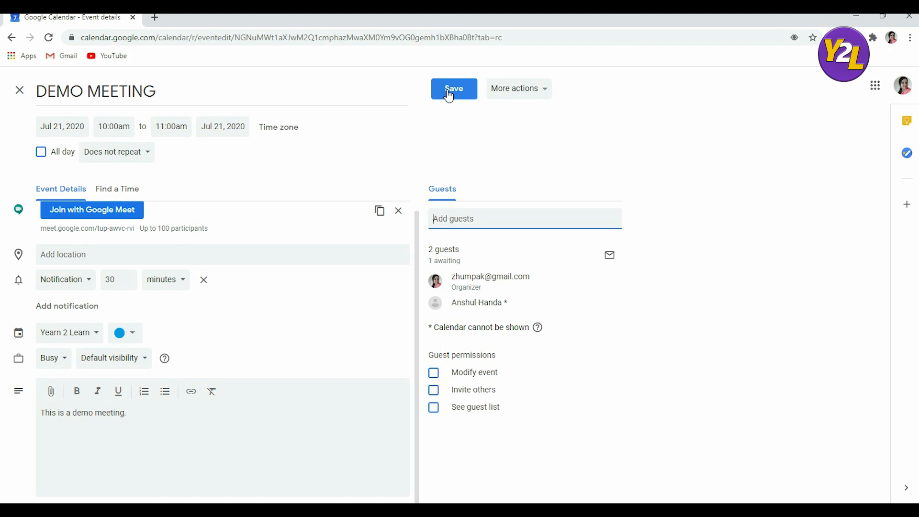
left_click(454, 88)
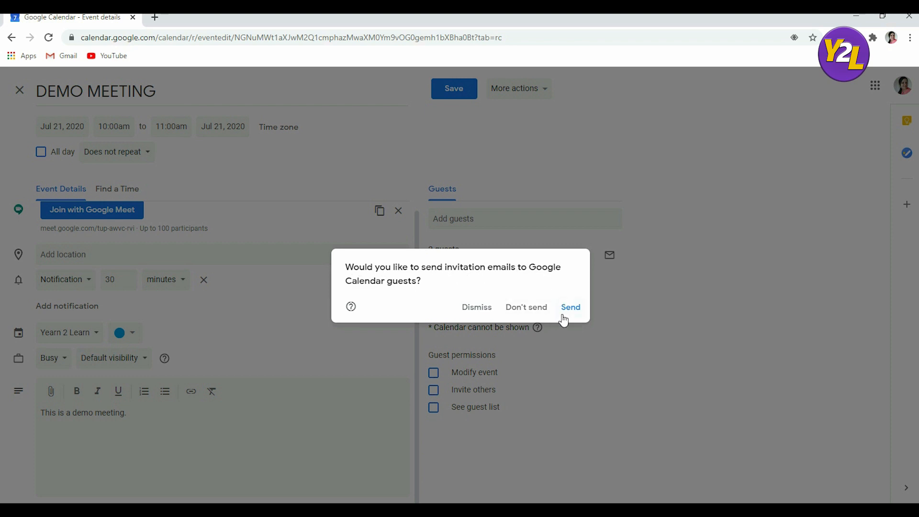
left_click(571, 306)
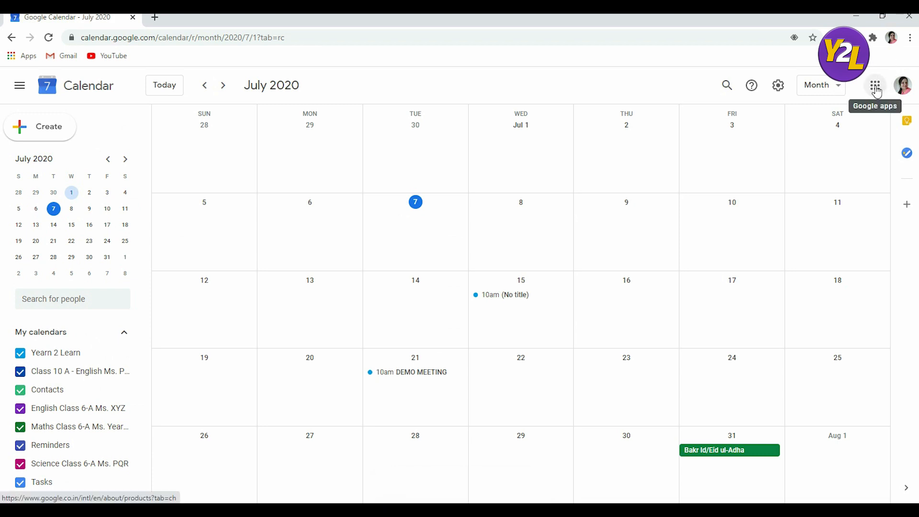
mouse_move(884, 89)
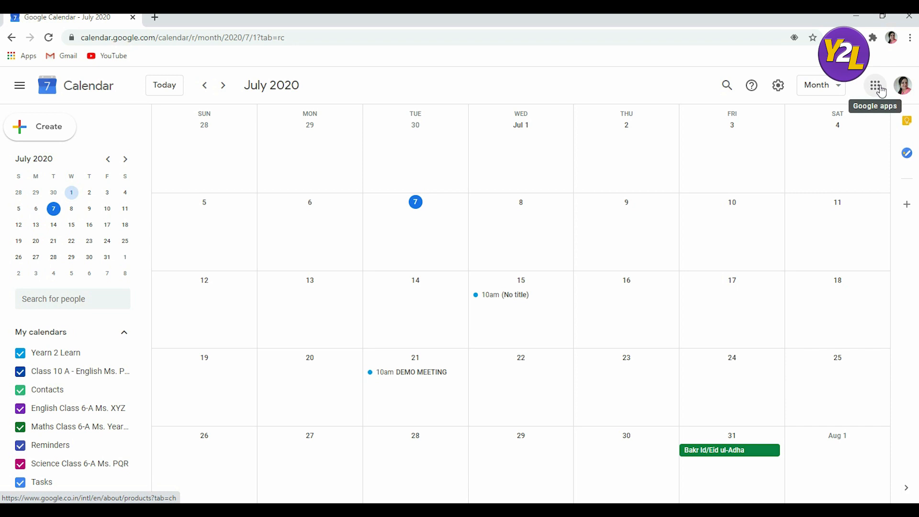
- Bring up the Gmail inbox in a new Chrome tab
left_click(154, 17)
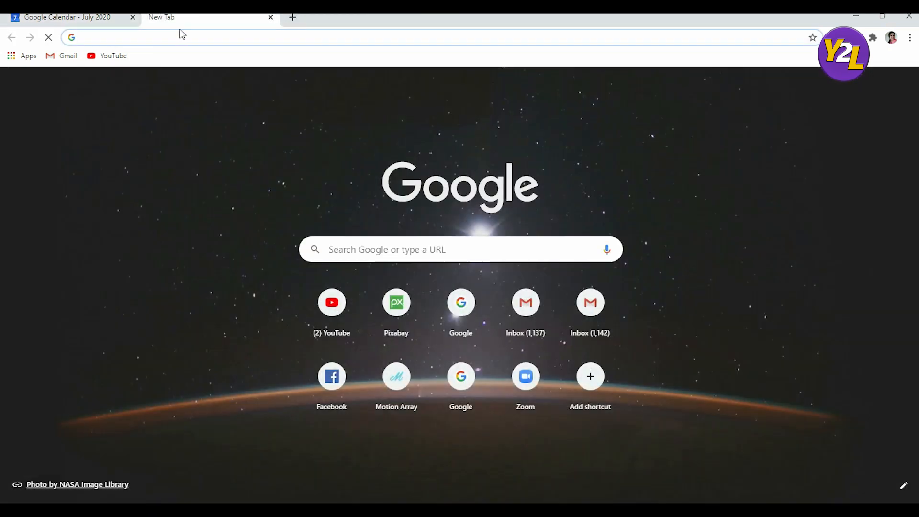
left_click(890, 38)
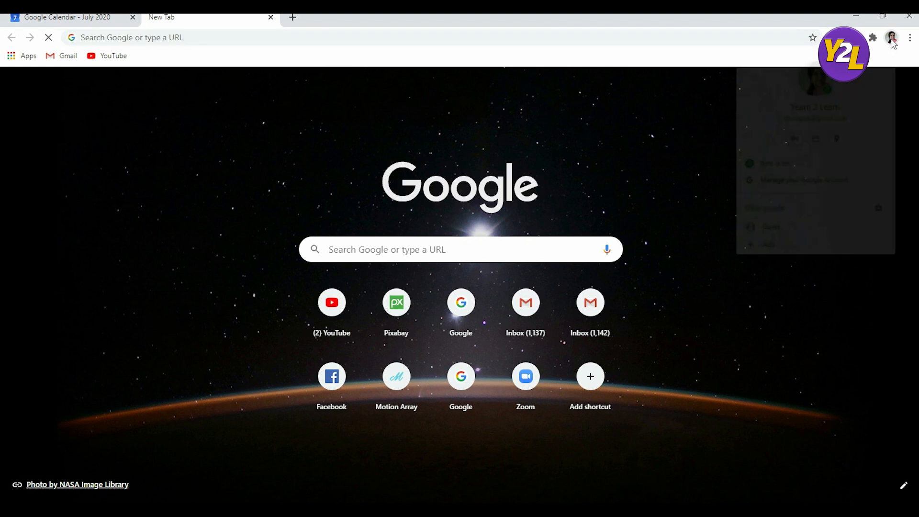
left_click(525, 303)
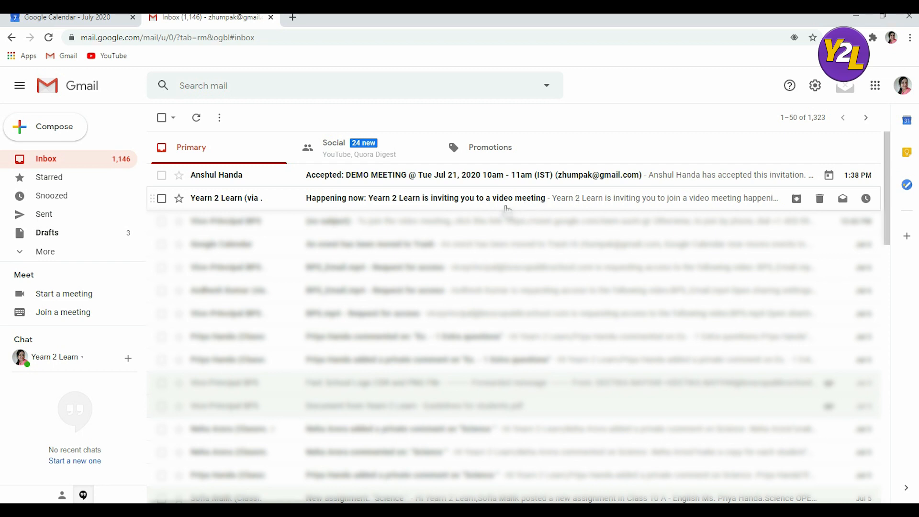
- Read the 'Happening now' Google Meet invitation email down to its join link
left_click(443, 197)
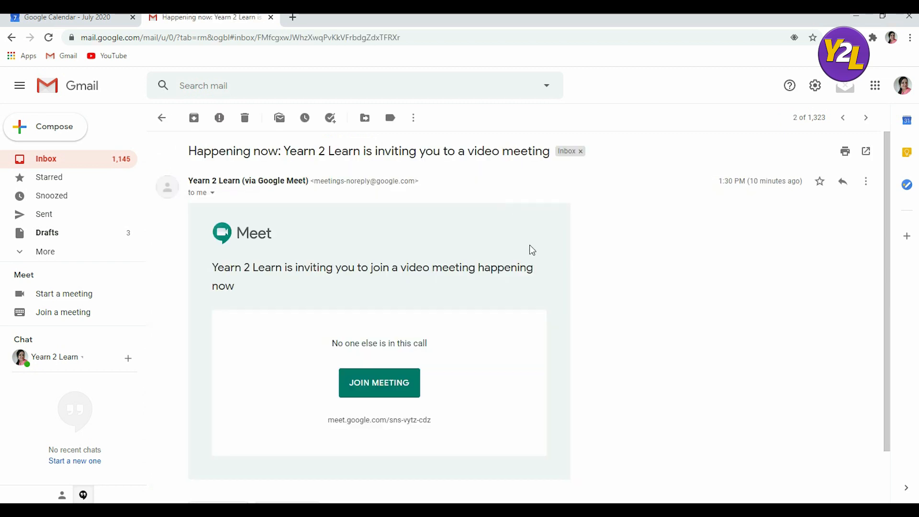
mouse_move(530, 274)
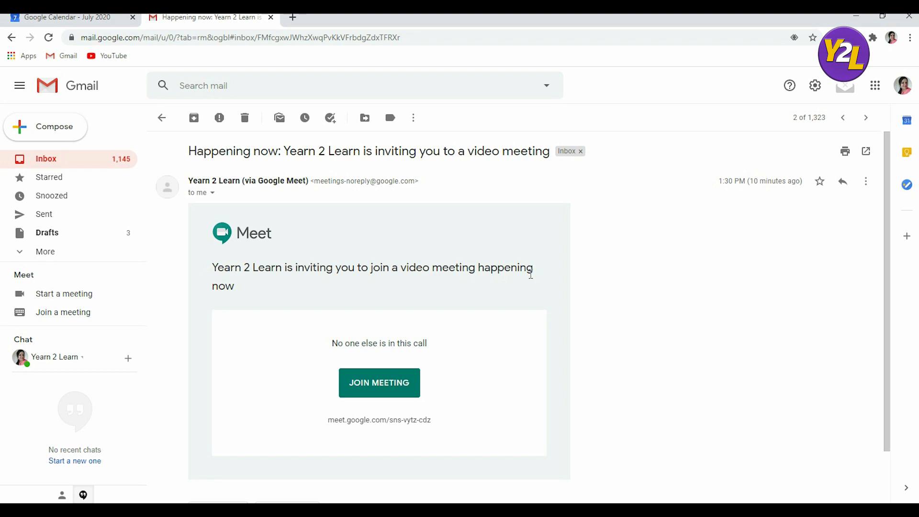
scroll("down", 3)
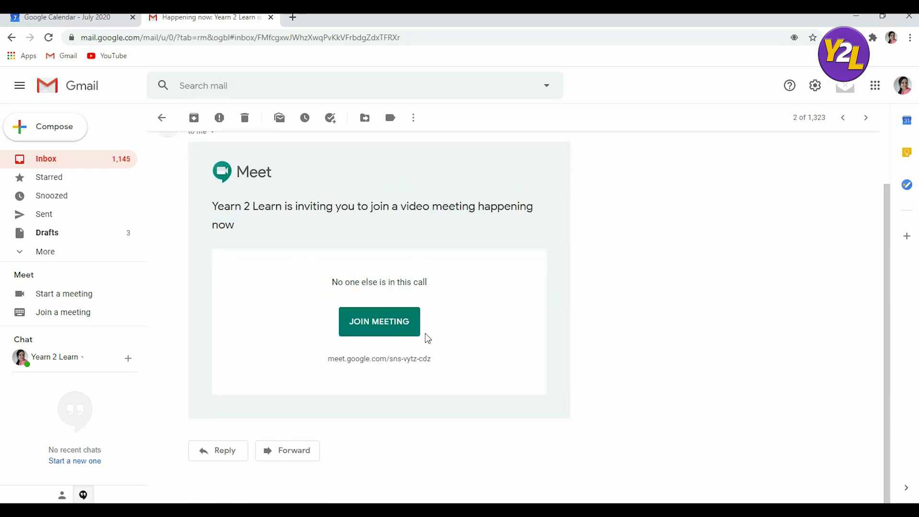